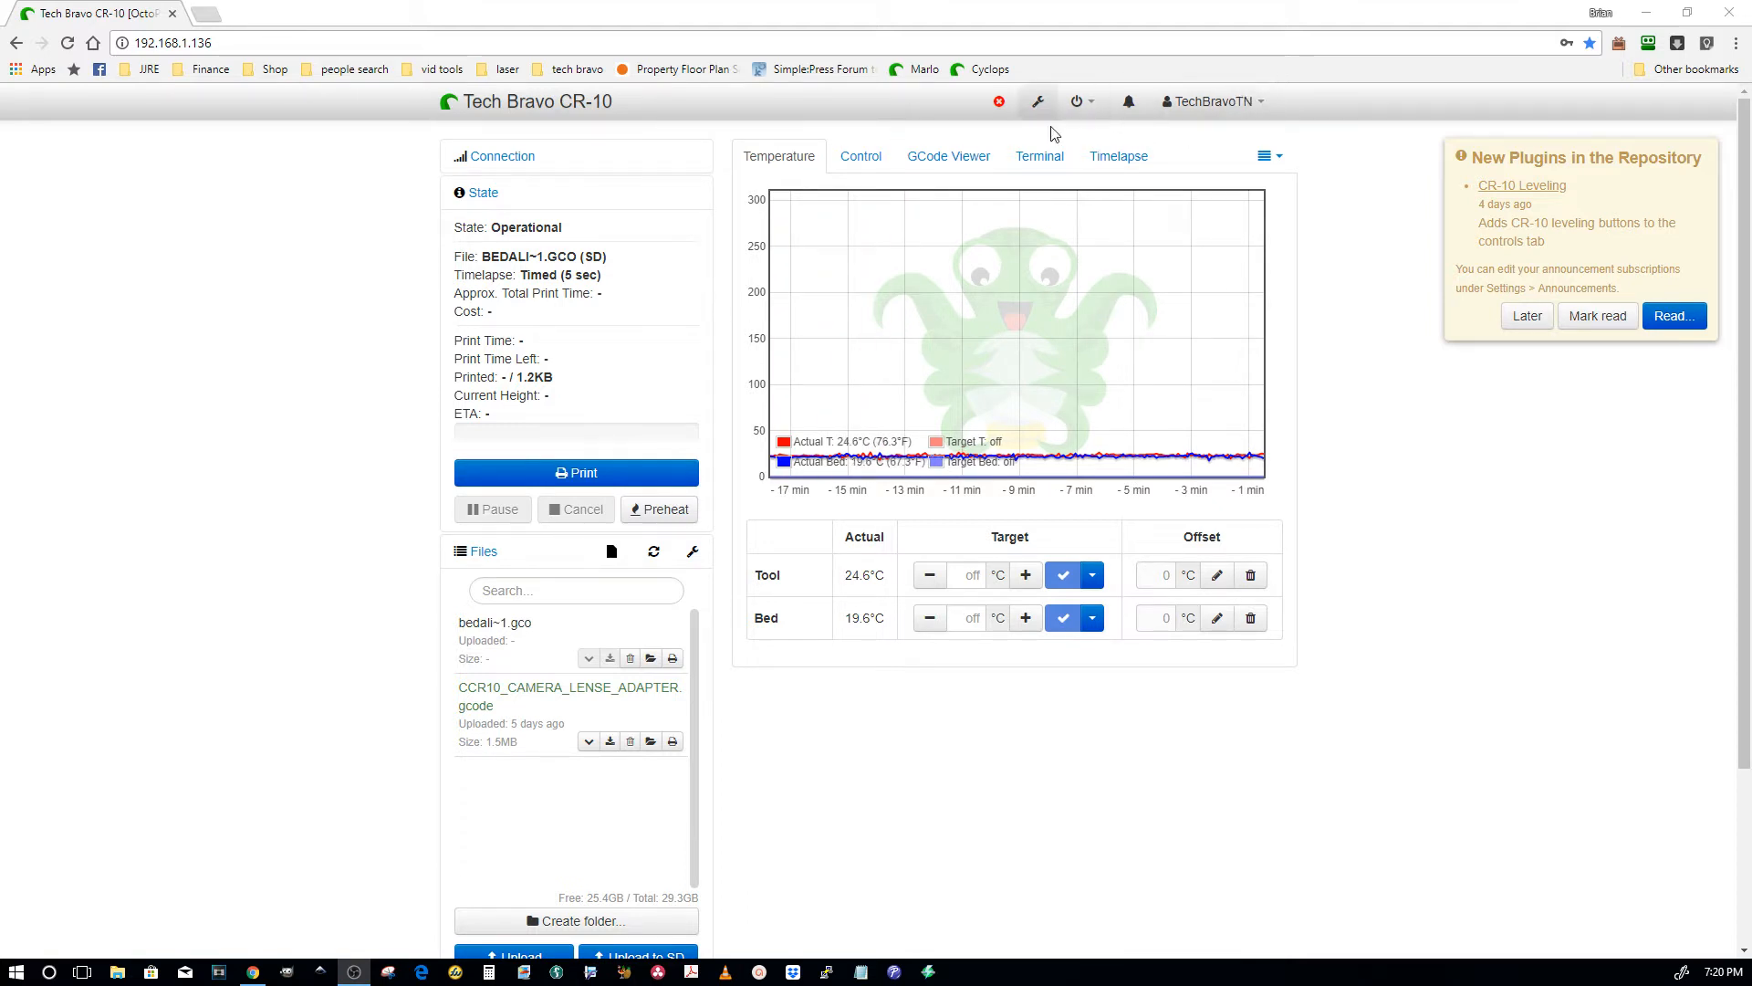
- View the CR-10's Control tab webcam, then open the laser's OctoPrint at 192.168.1.115
left_click(861, 155)
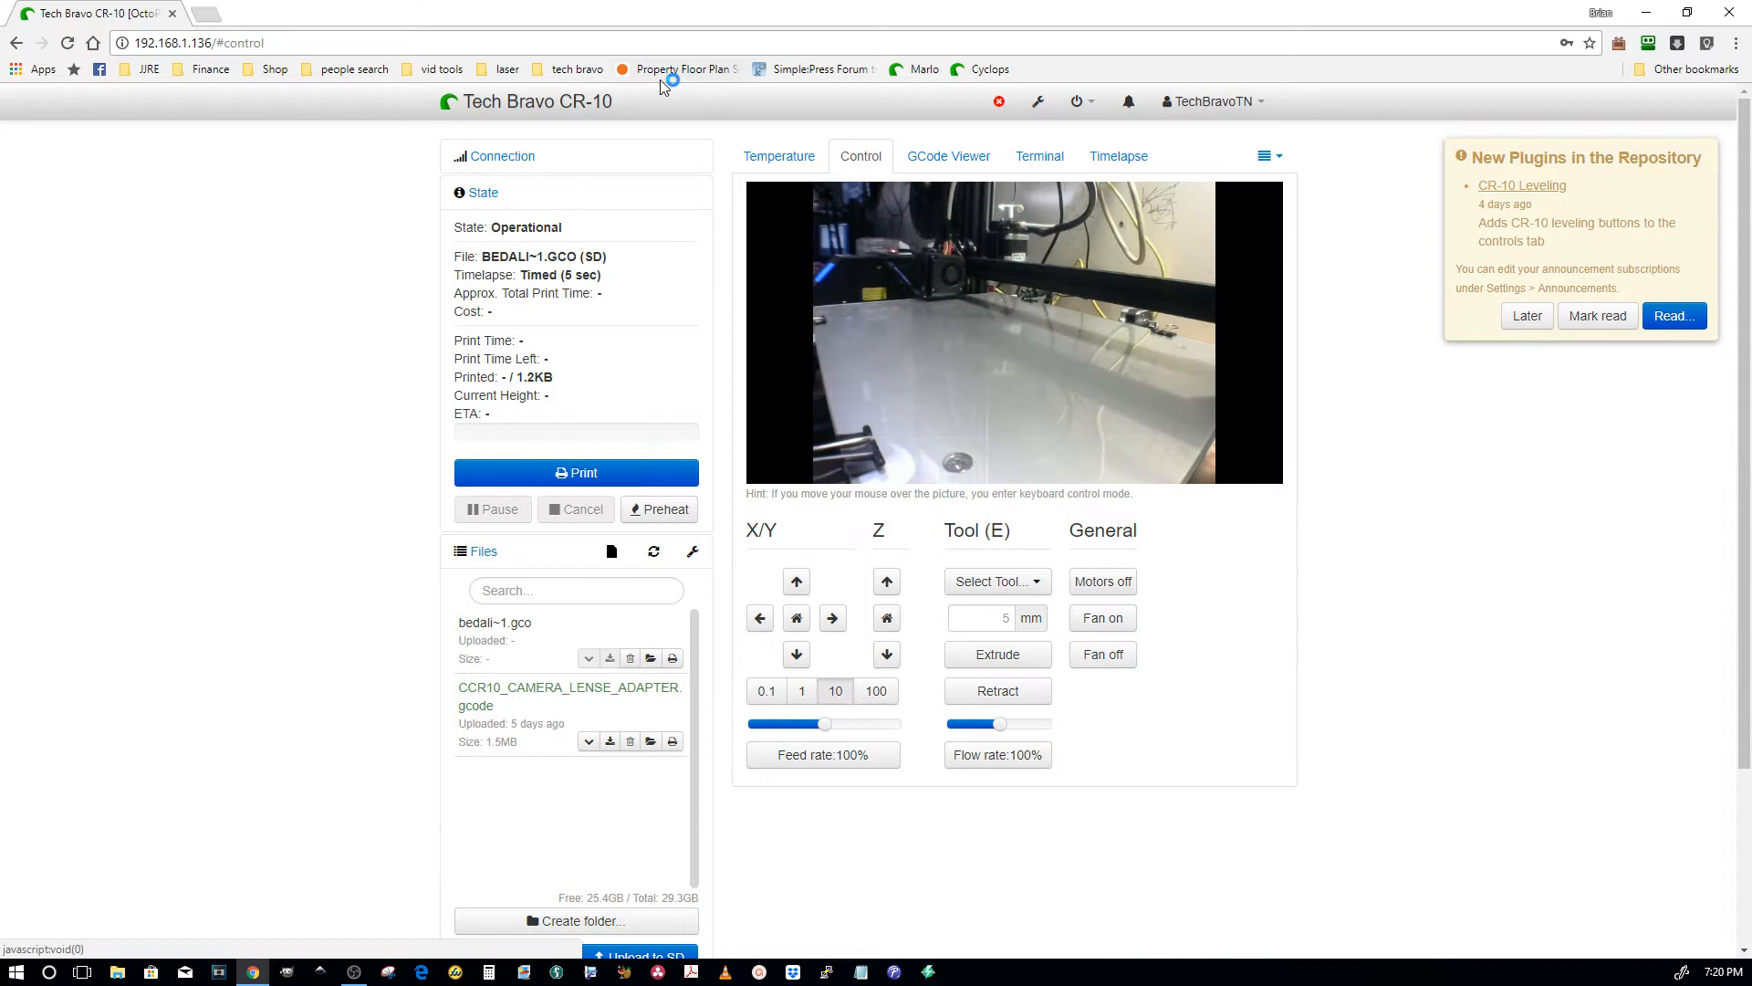
left_click(982, 69)
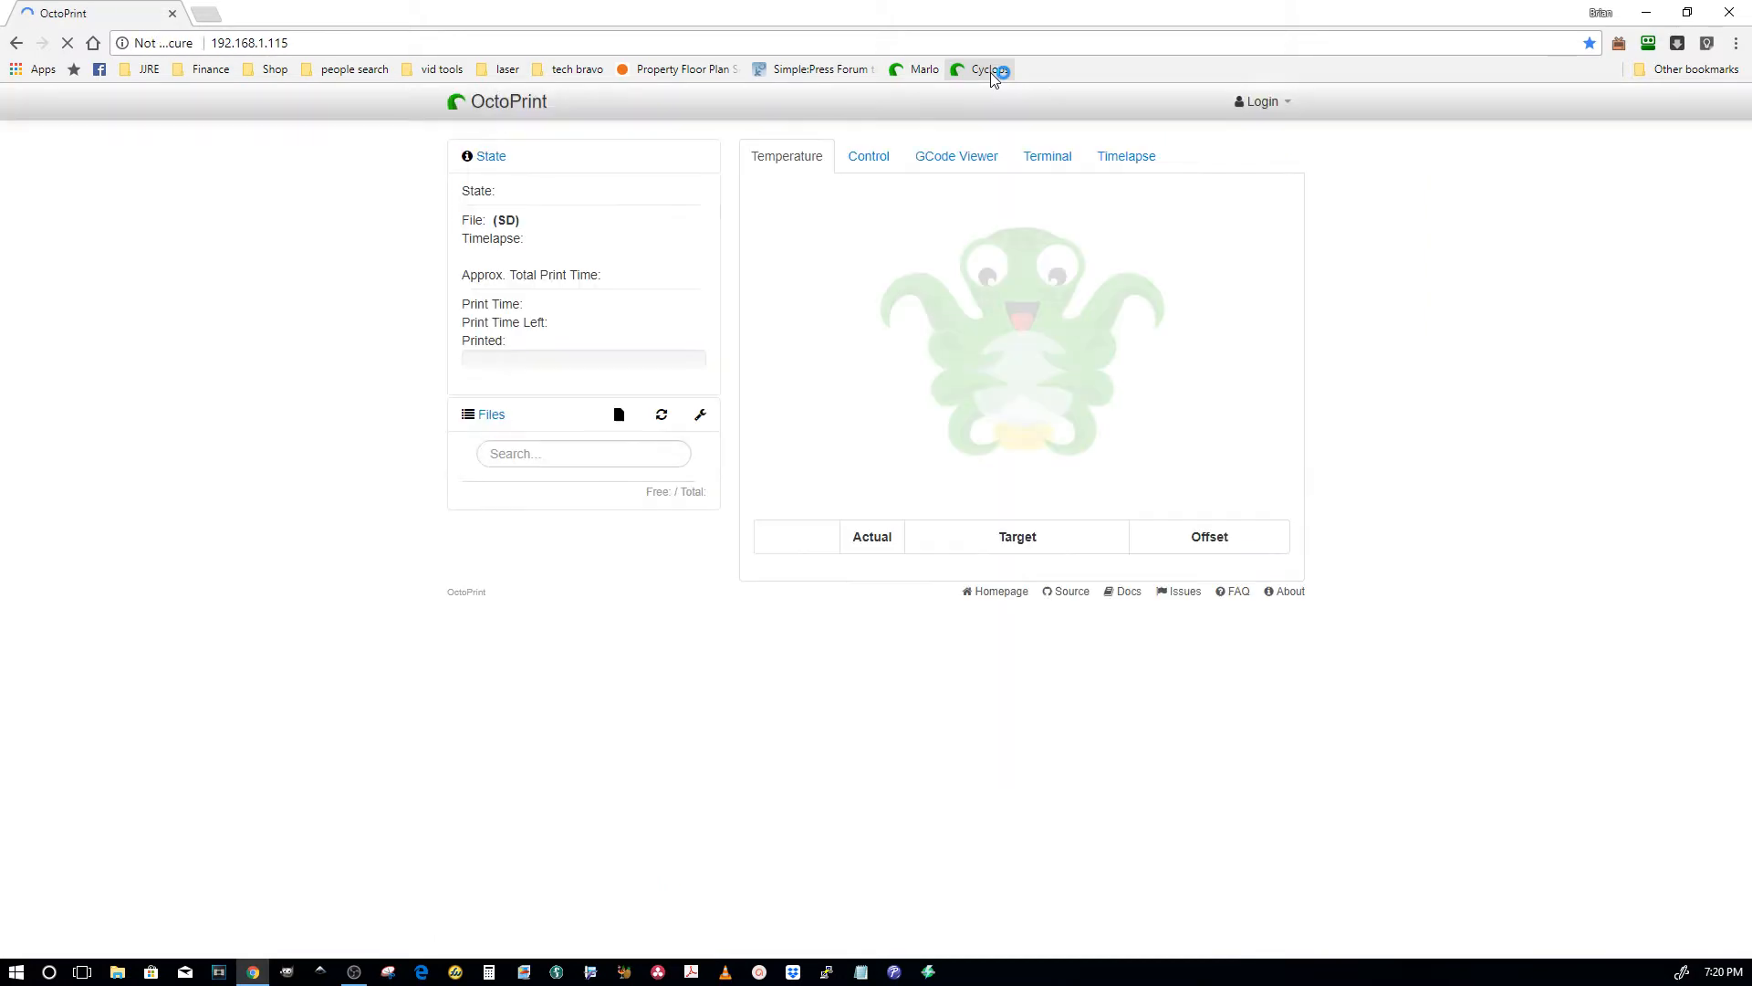
- Show the laser's Control tab, jog the head 100 mm along X and Y, then home X/Y
left_click(868, 156)
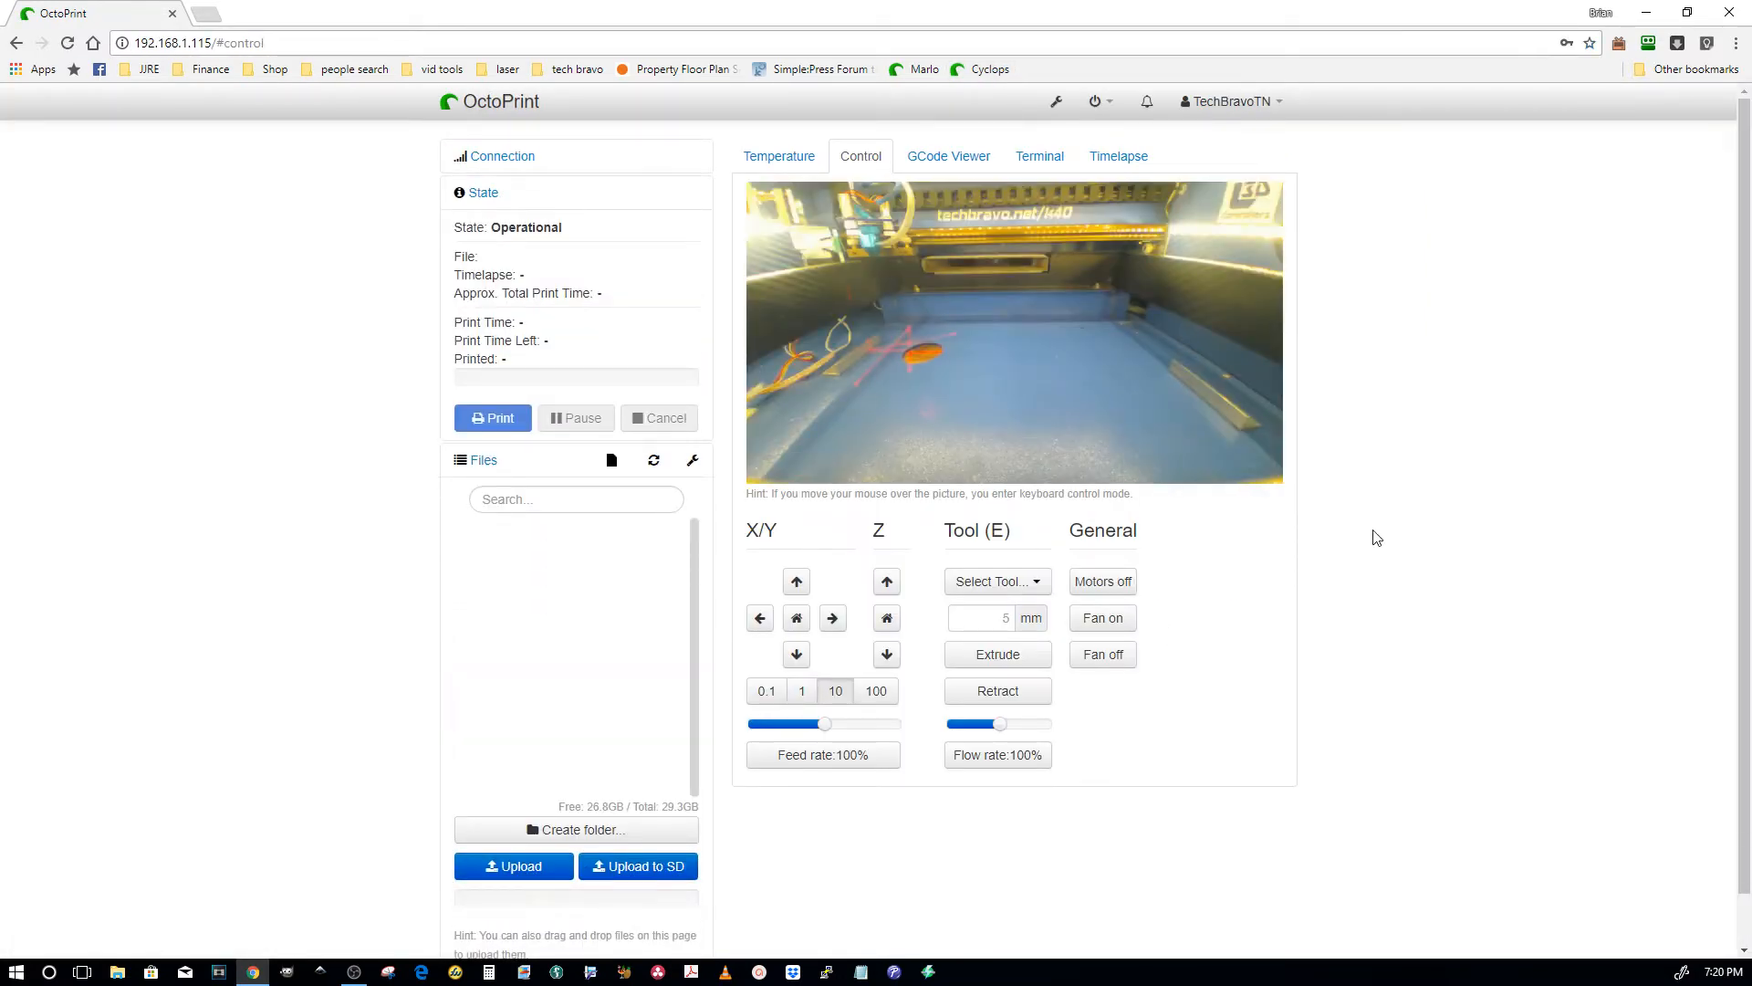
mouse_move(1457, 349)
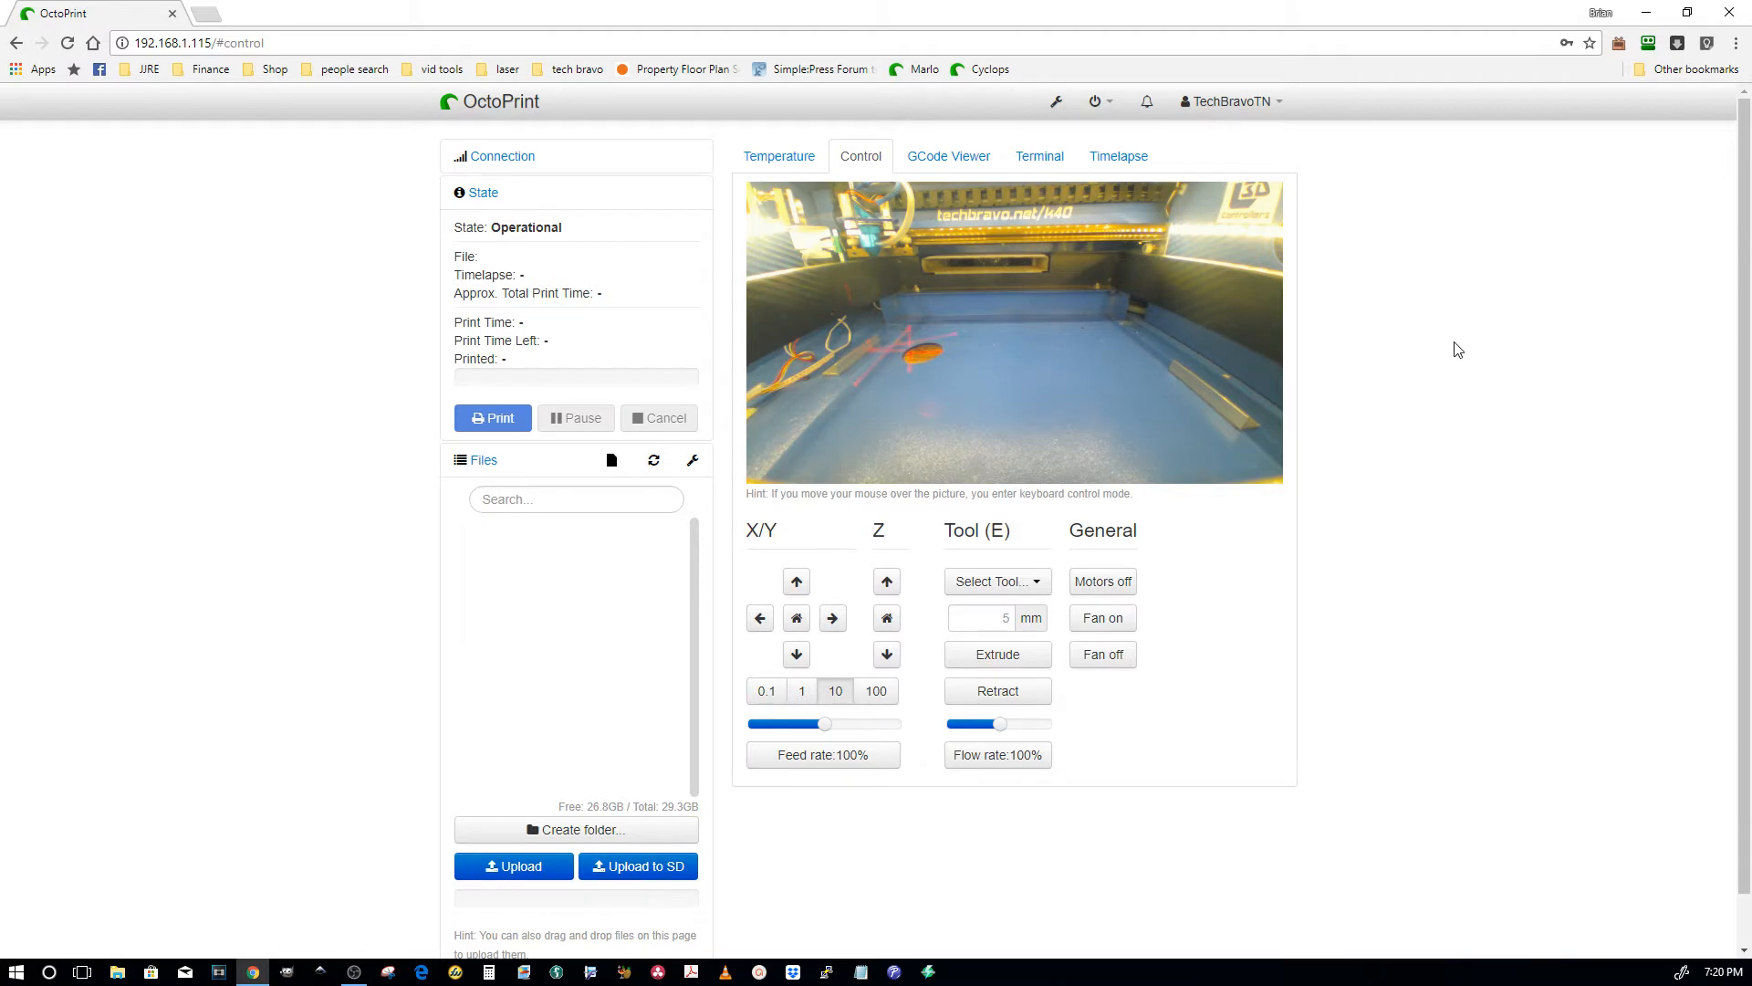
mouse_move(1434, 429)
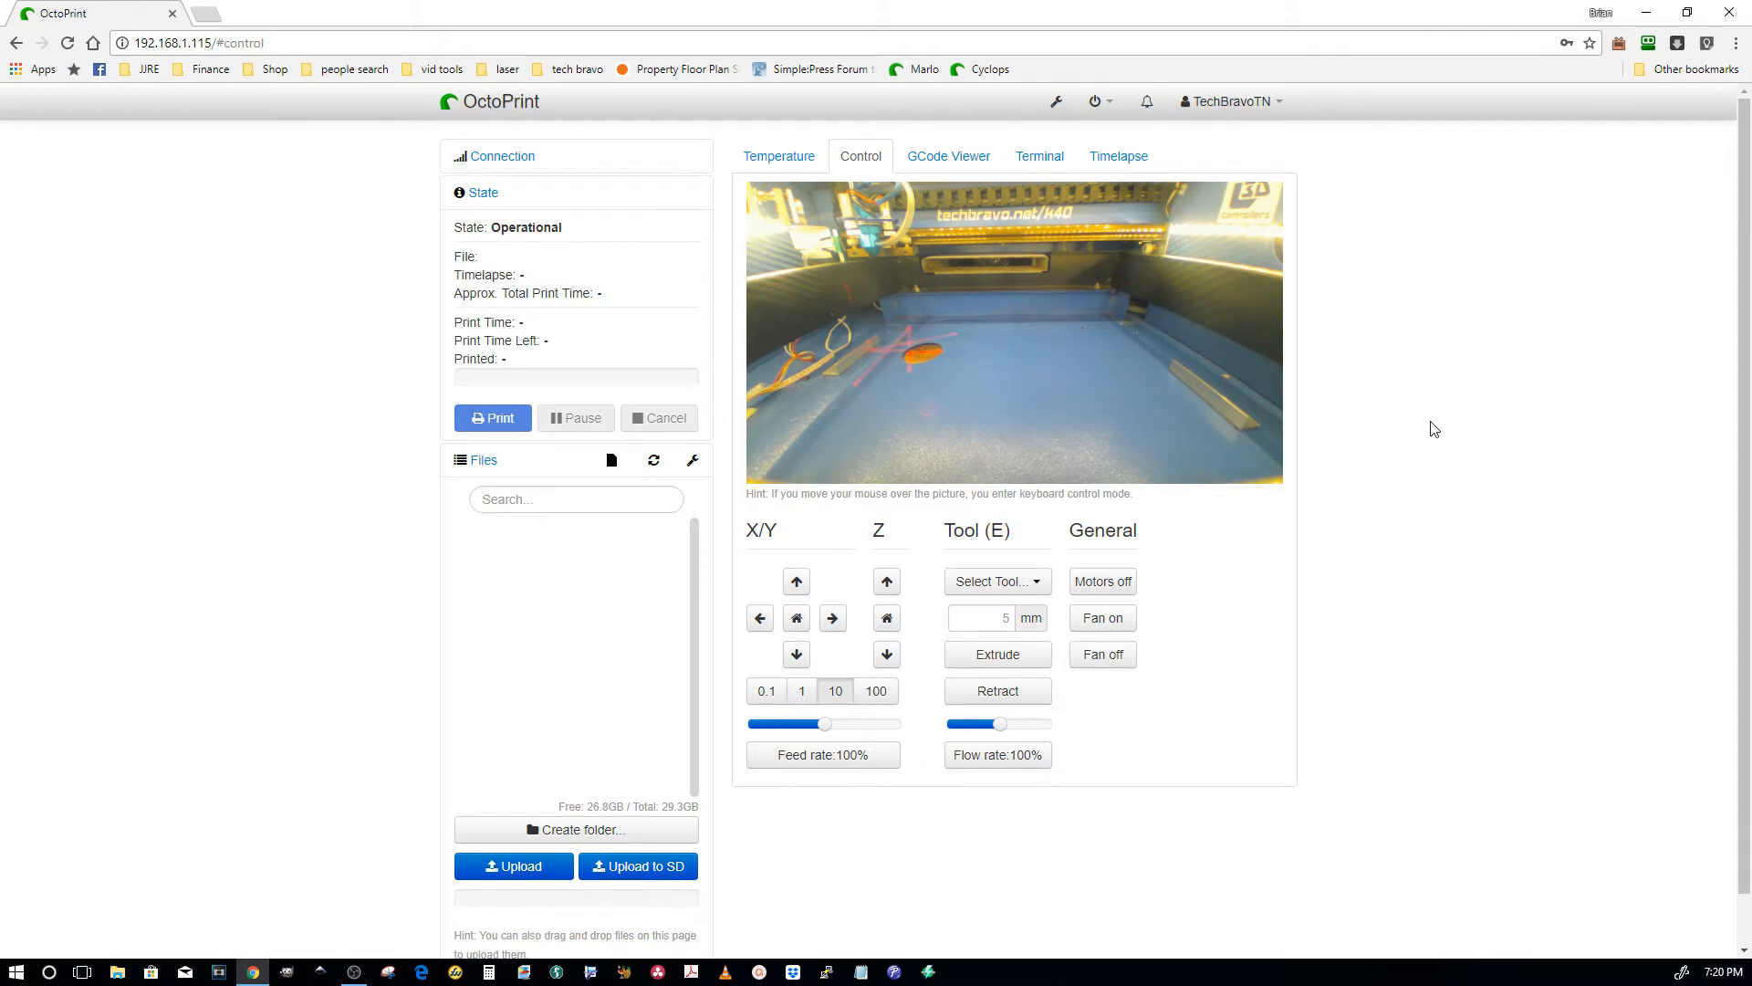
mouse_move(1196, 405)
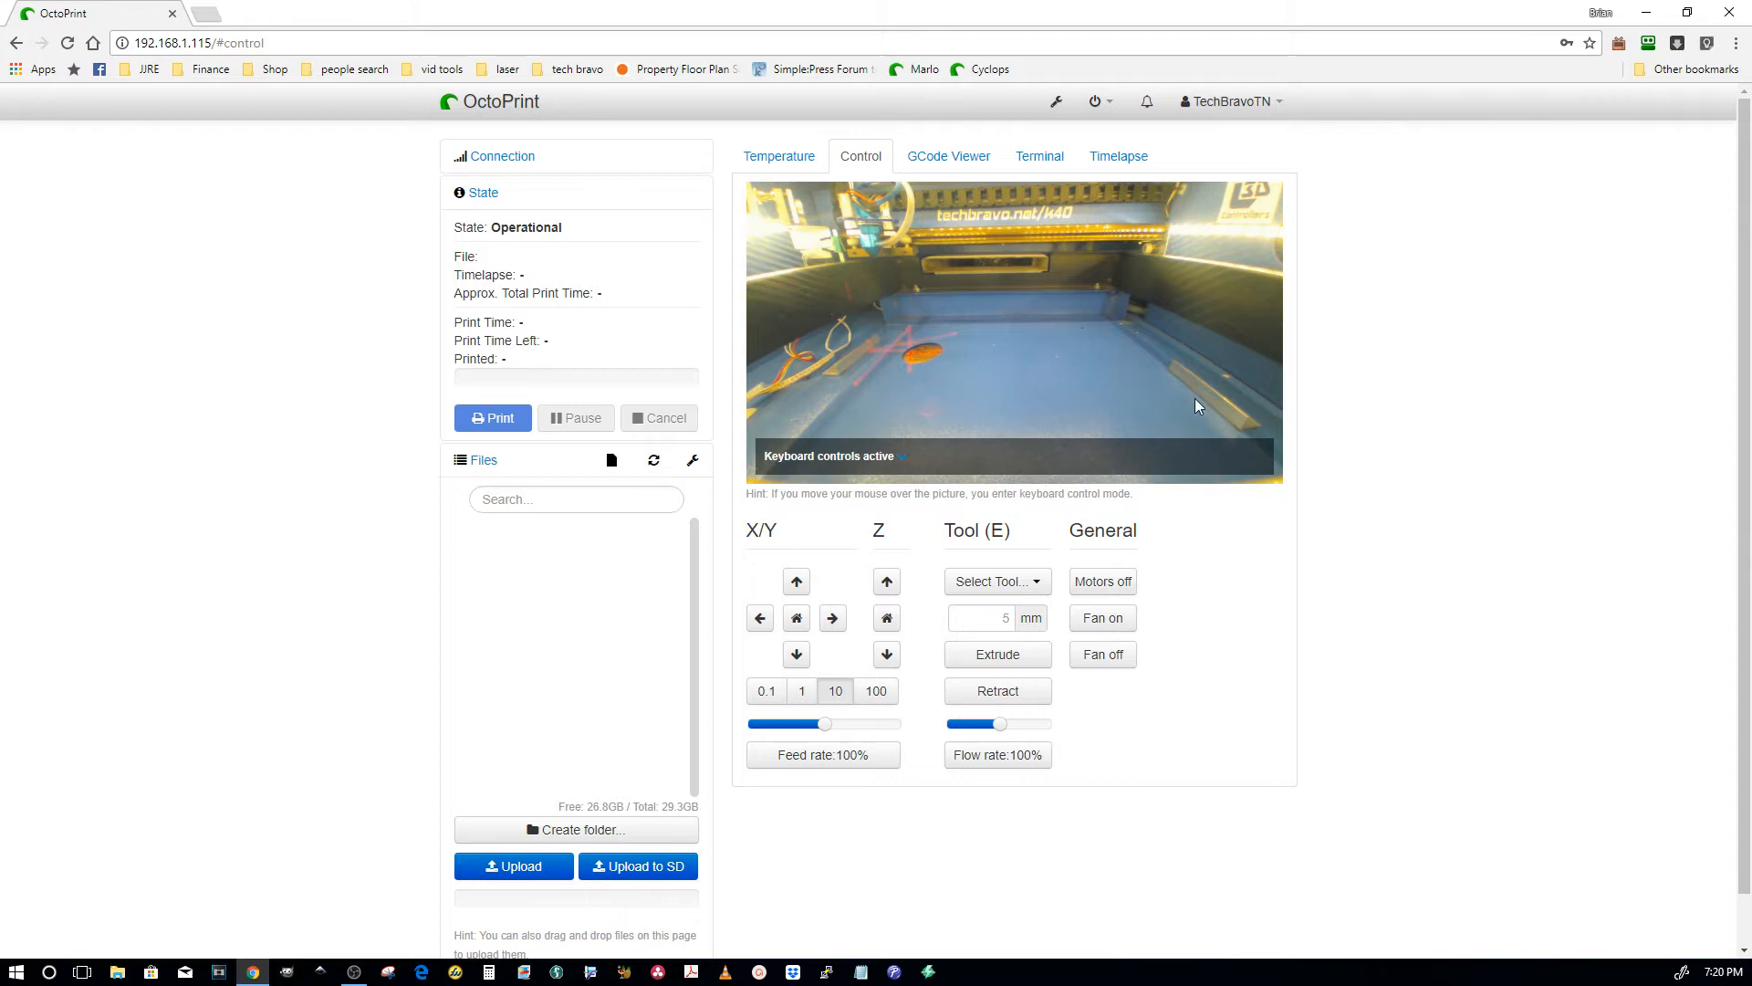
mouse_move(1254, 653)
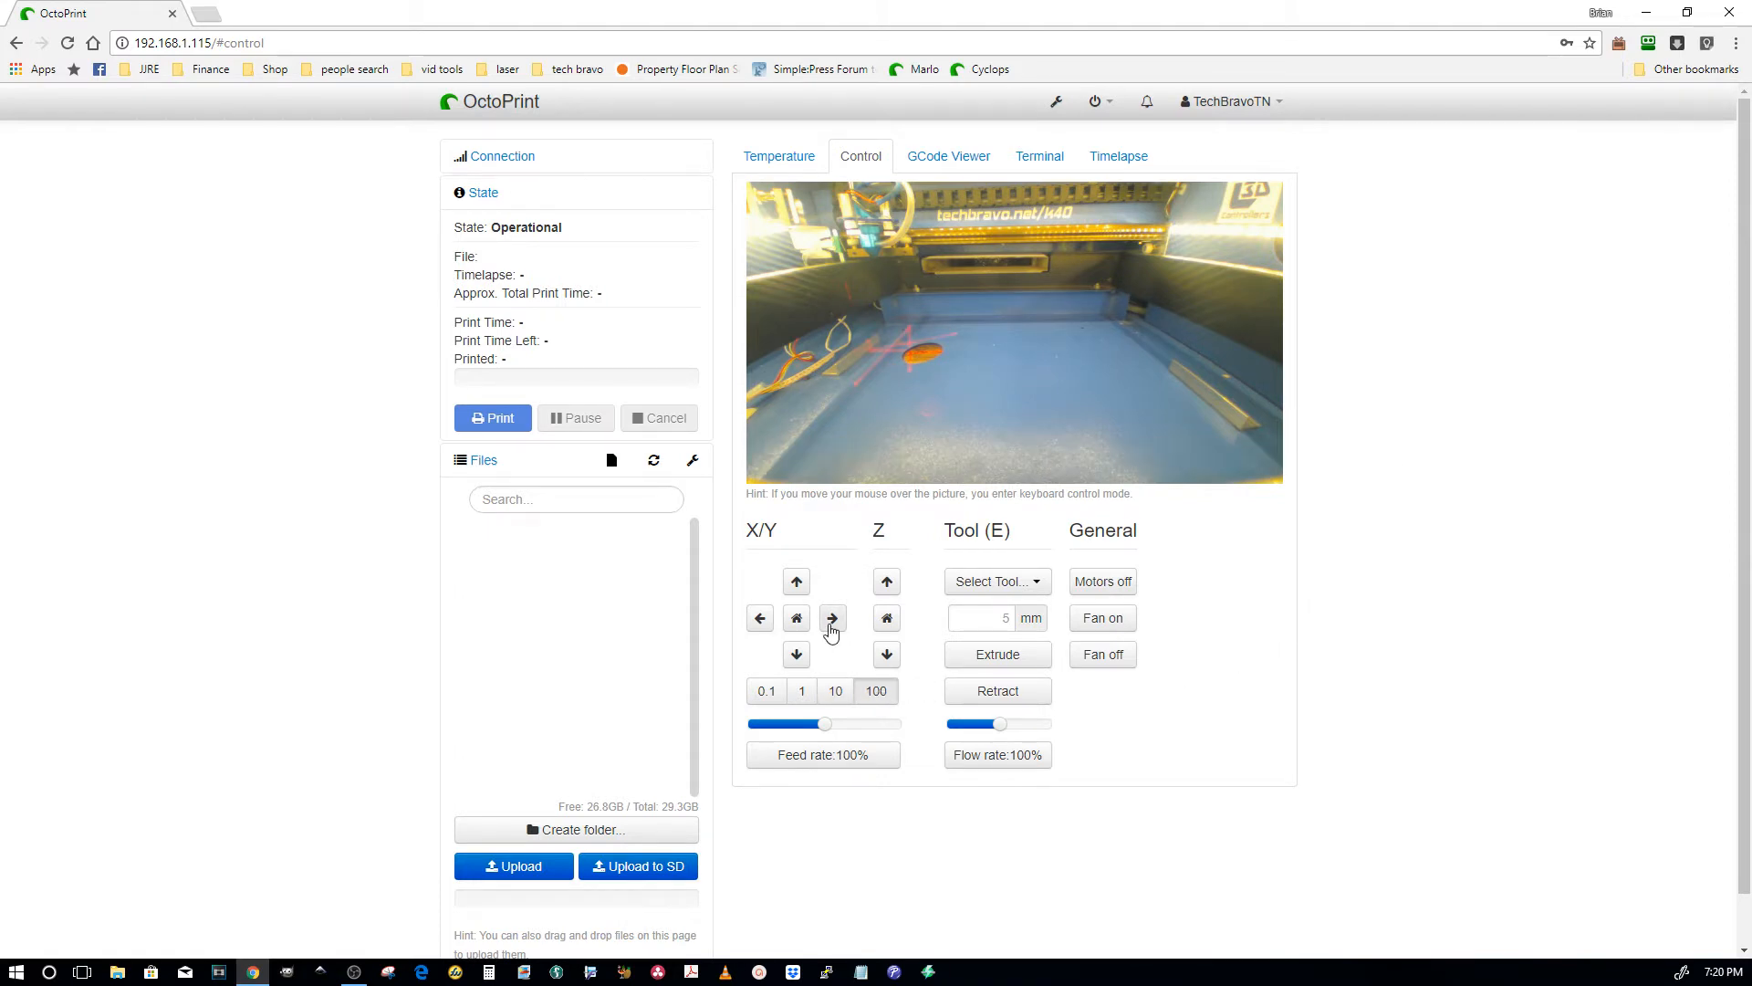
left_click(832, 618)
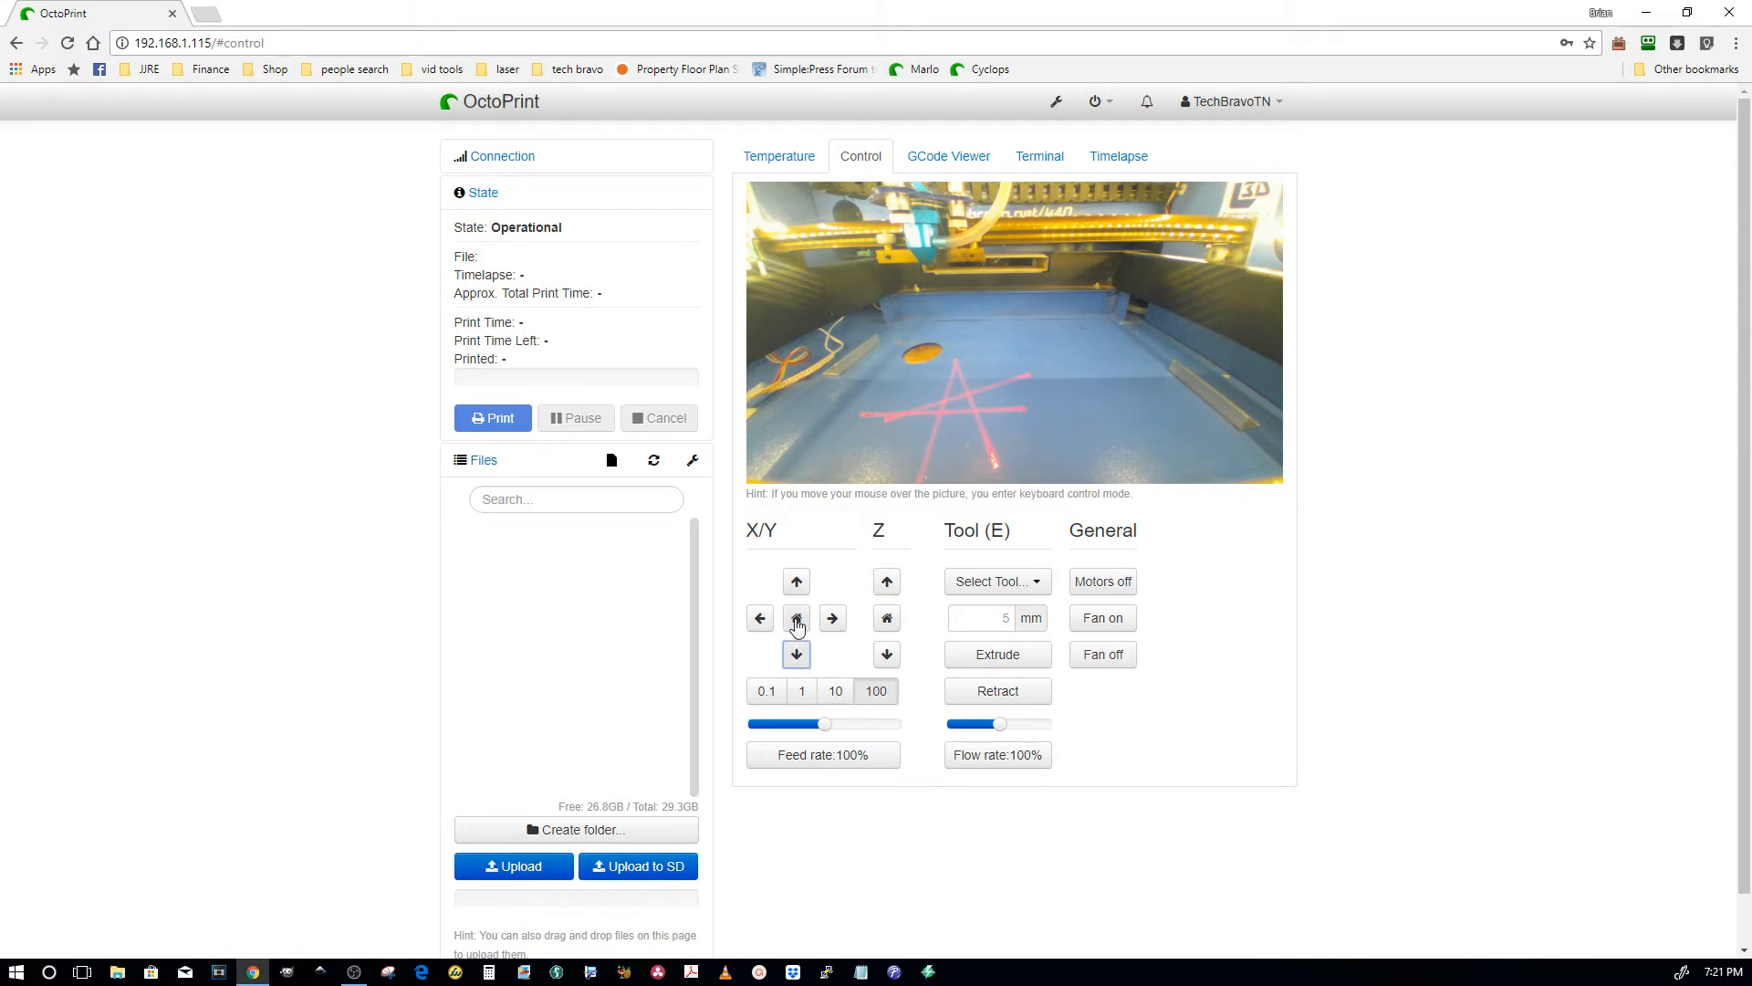
left_click(796, 617)
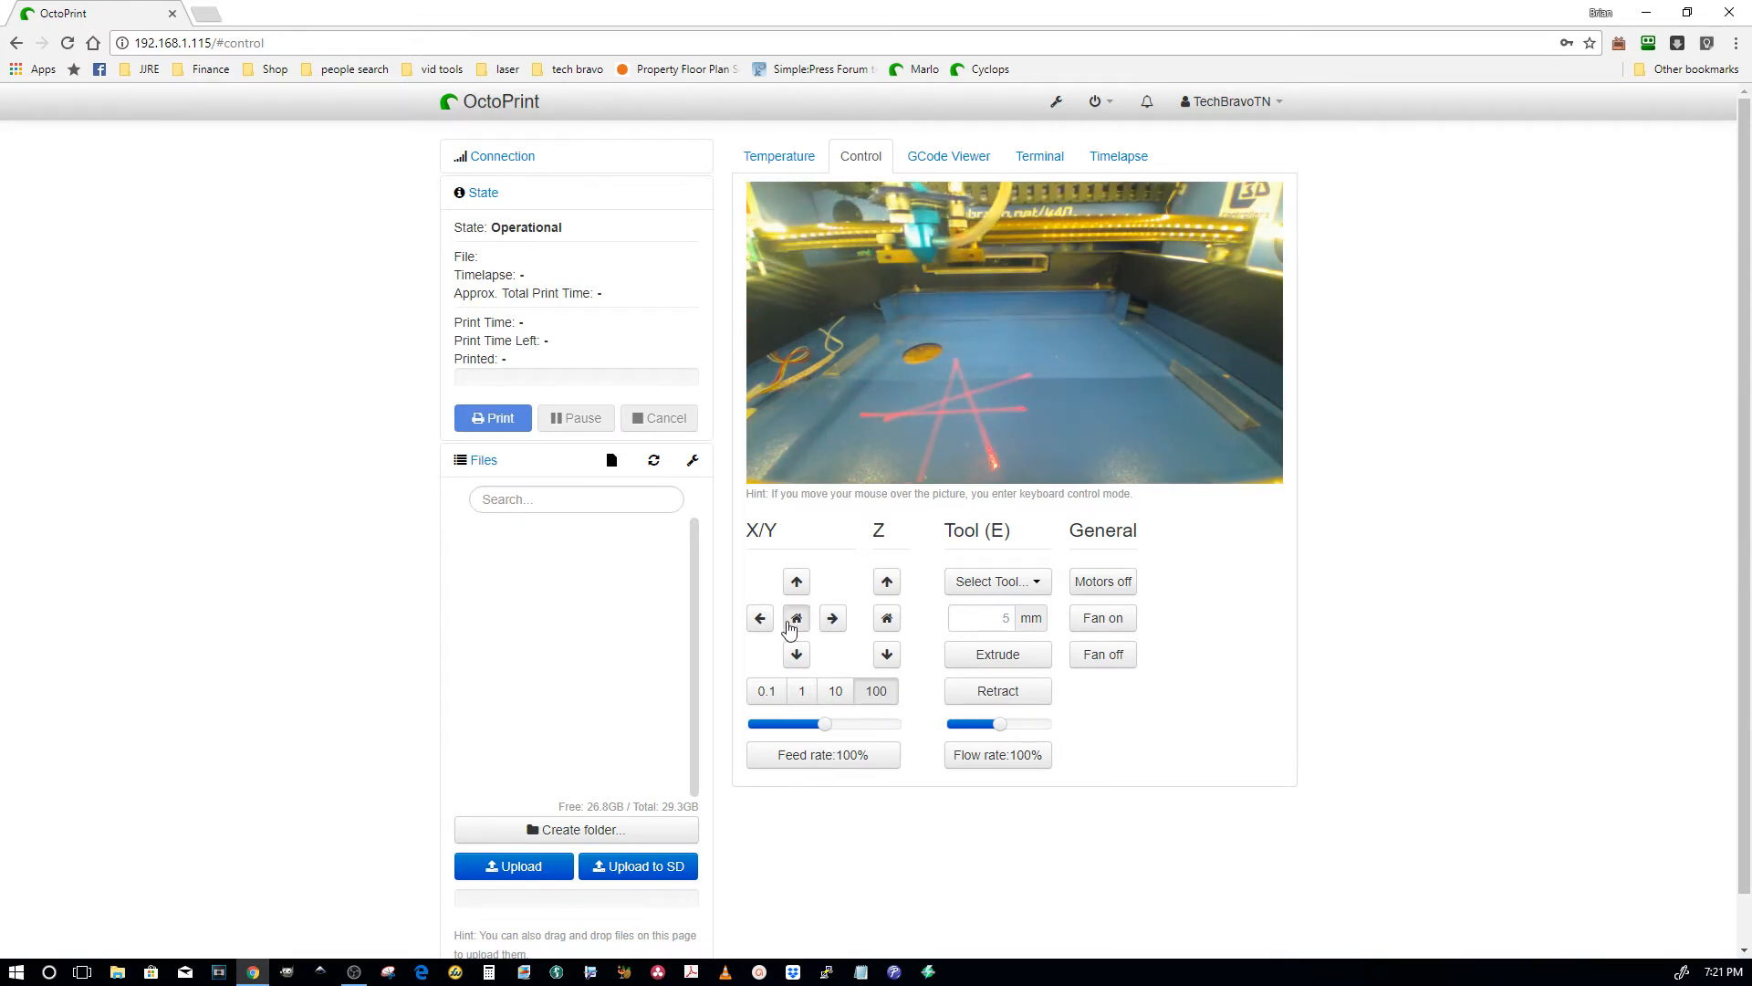
left_click(797, 617)
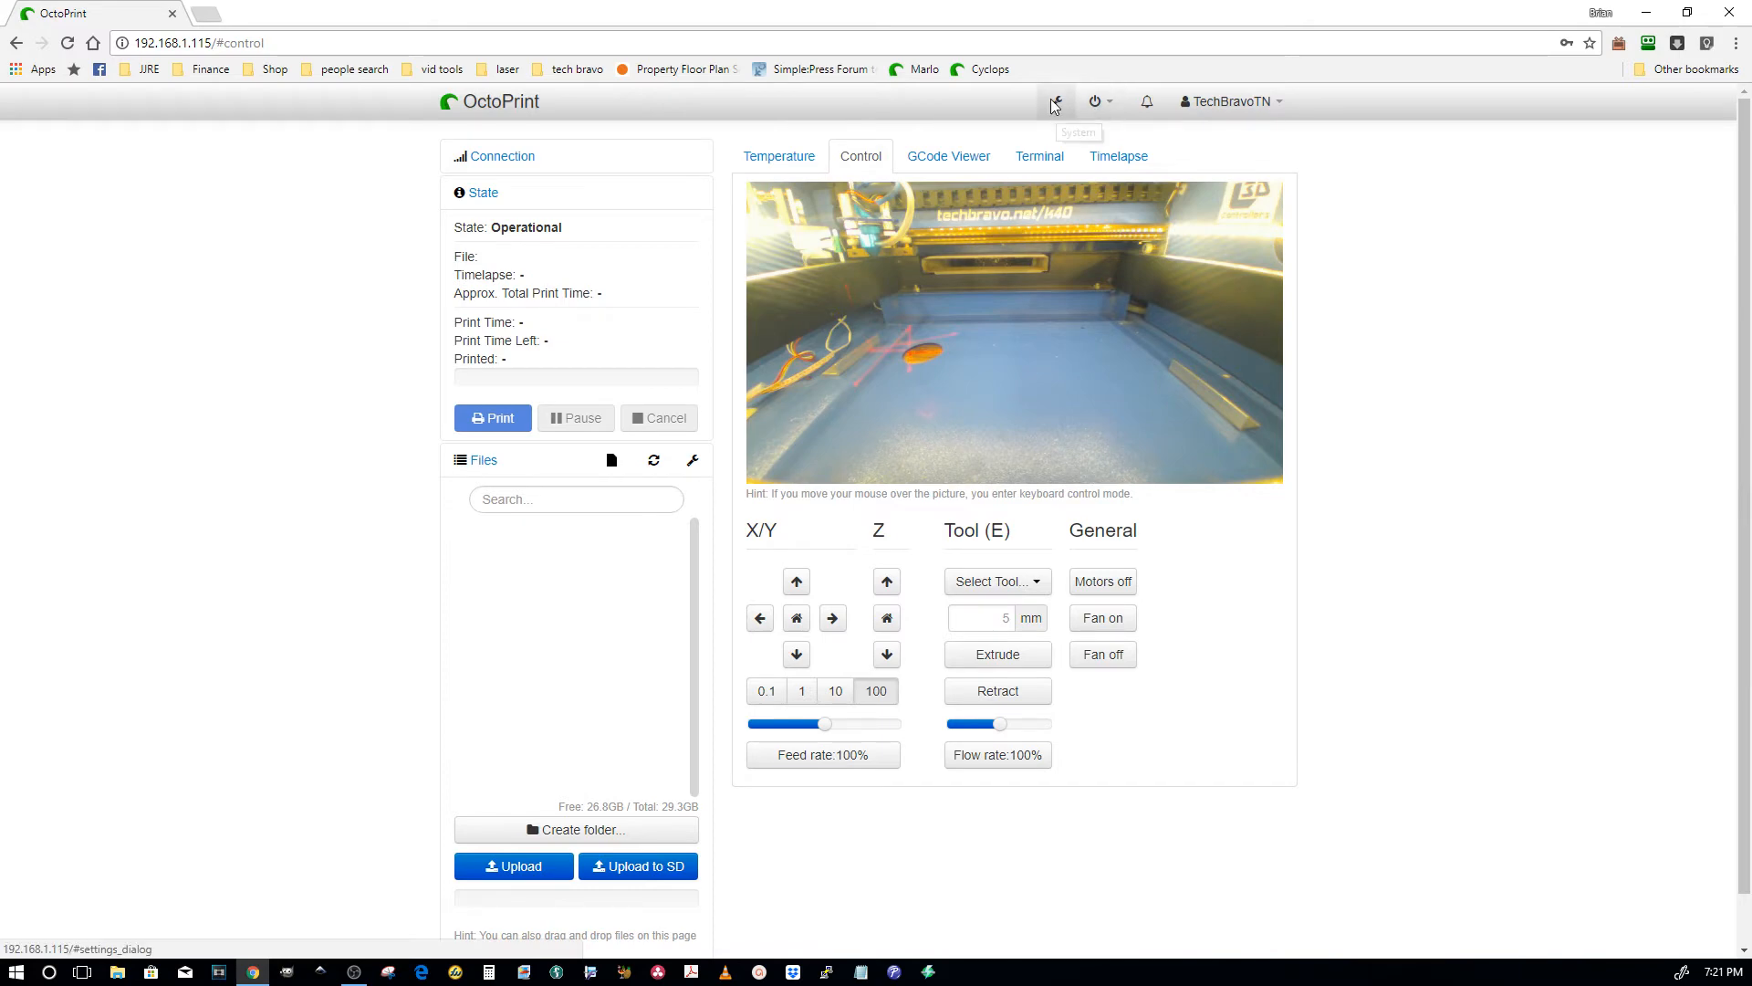
- Review the laser's Serial Connection options in Settings and save them
left_click(1053, 100)
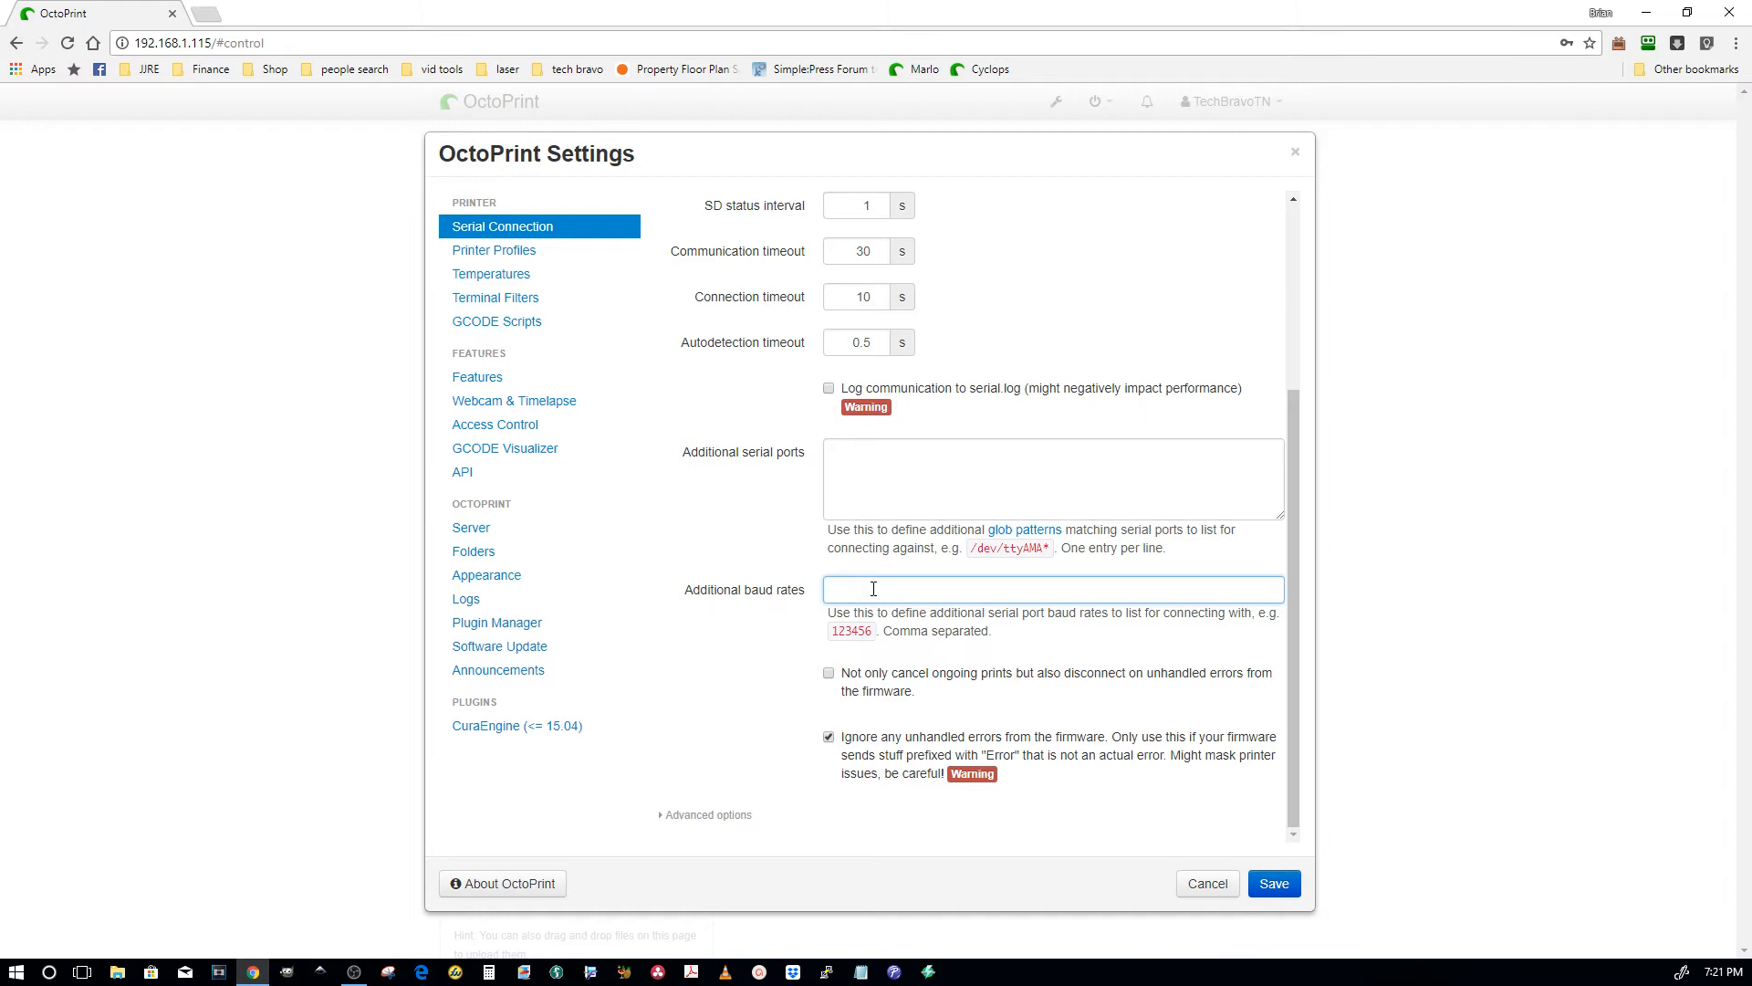
mouse_move(799, 694)
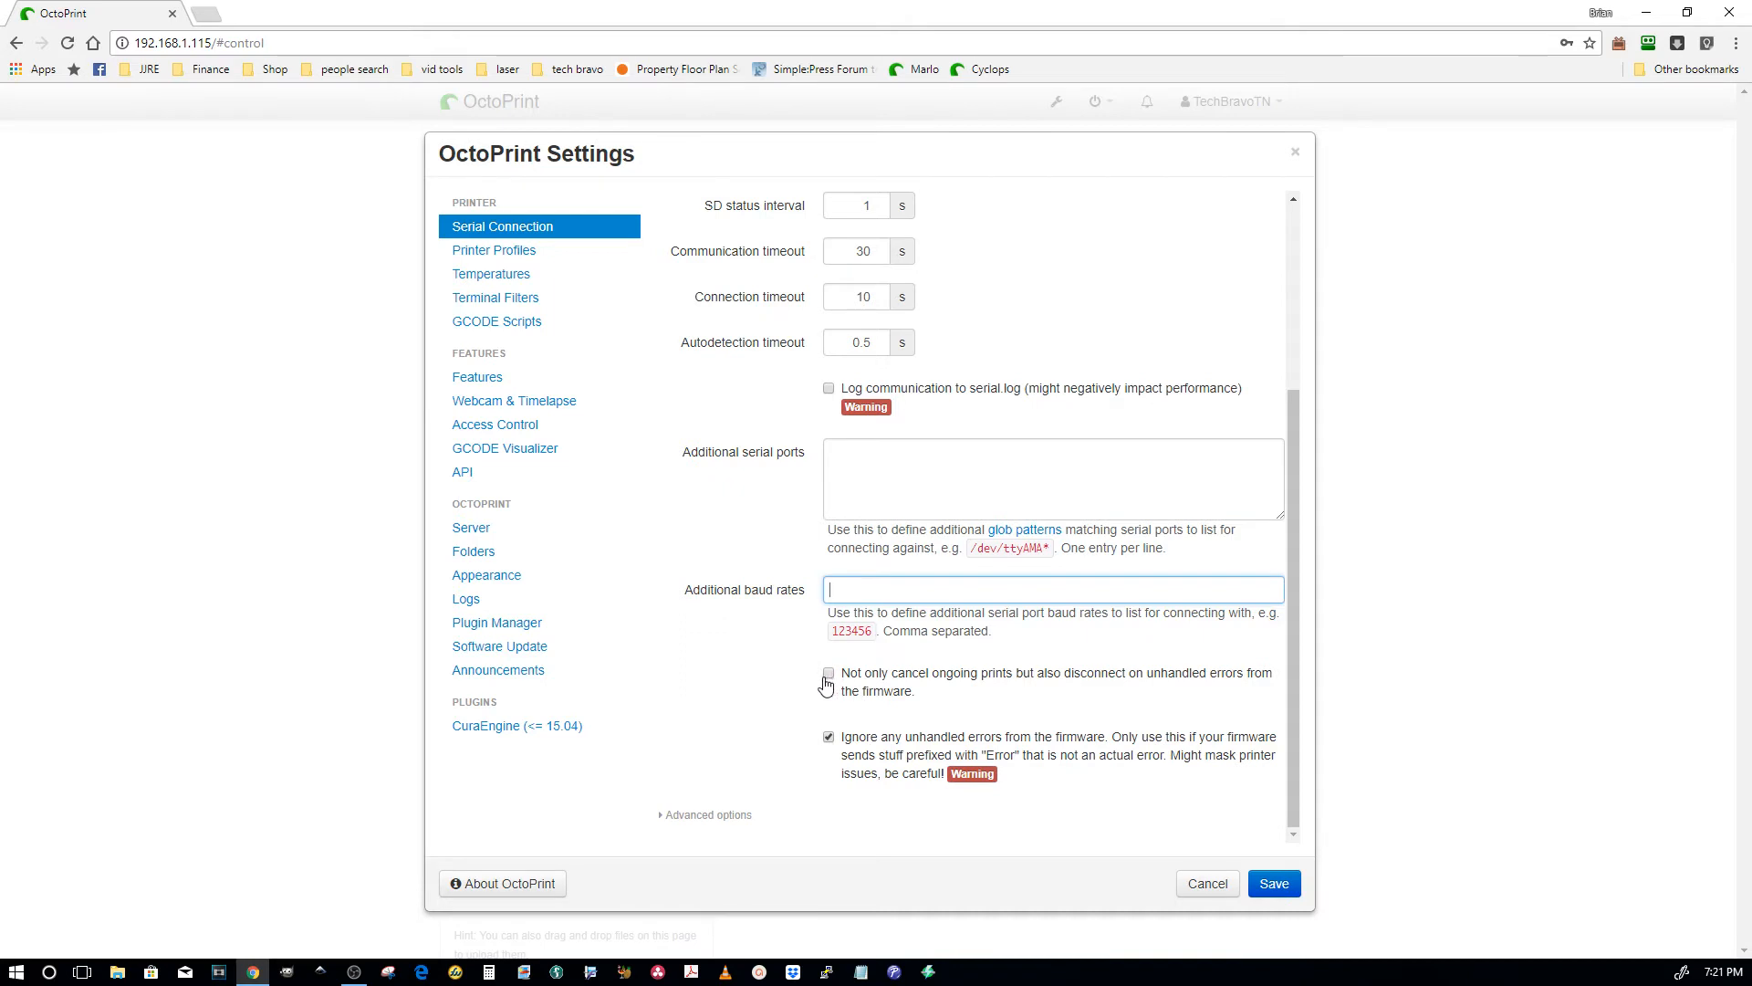
mouse_move(1172, 696)
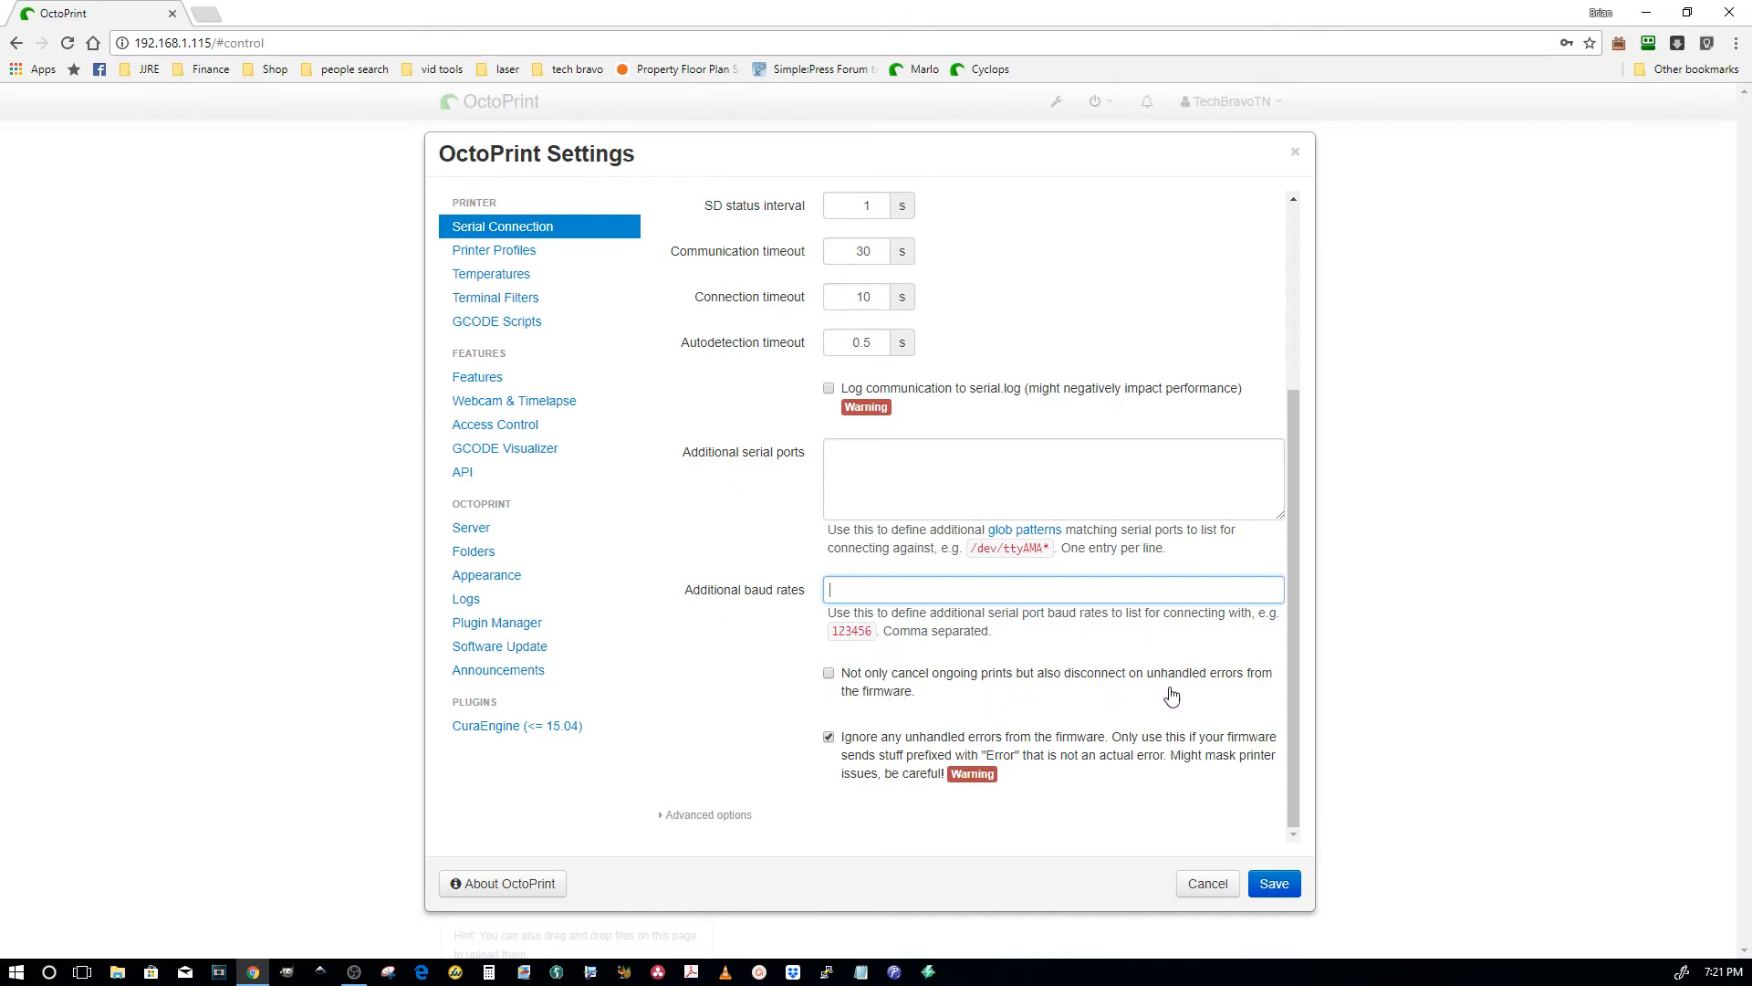
mouse_move(1178, 698)
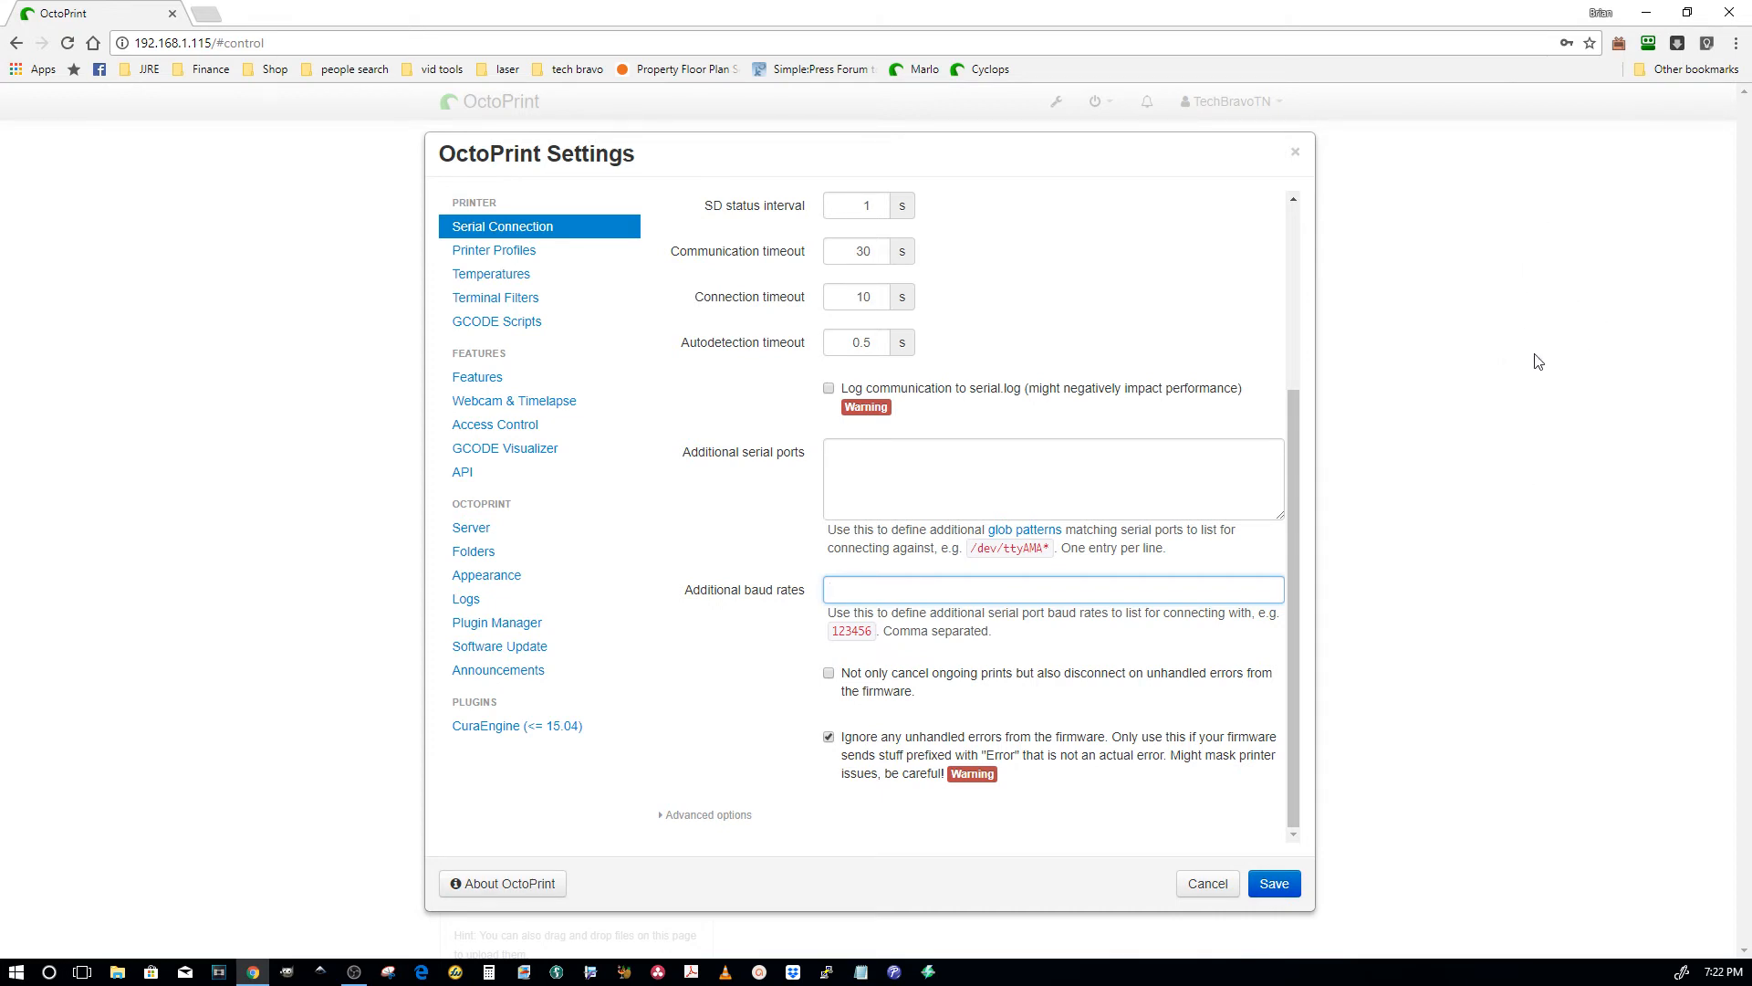
mouse_move(518, 350)
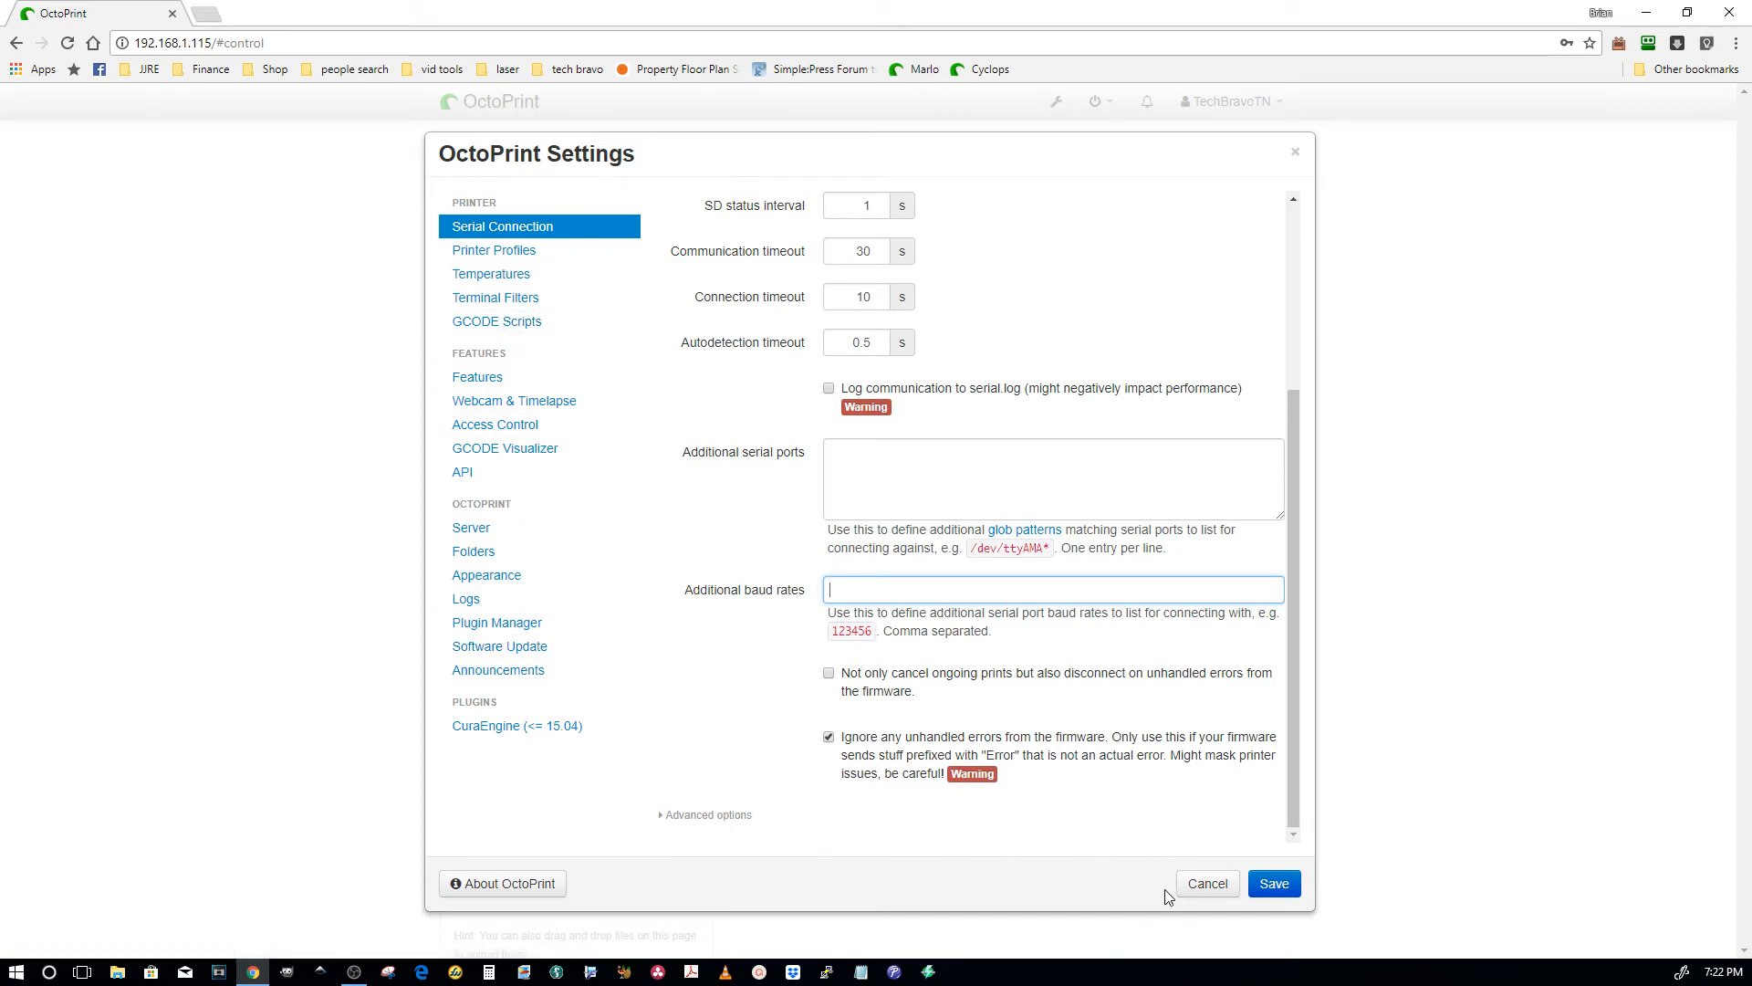
mouse_move(1207, 883)
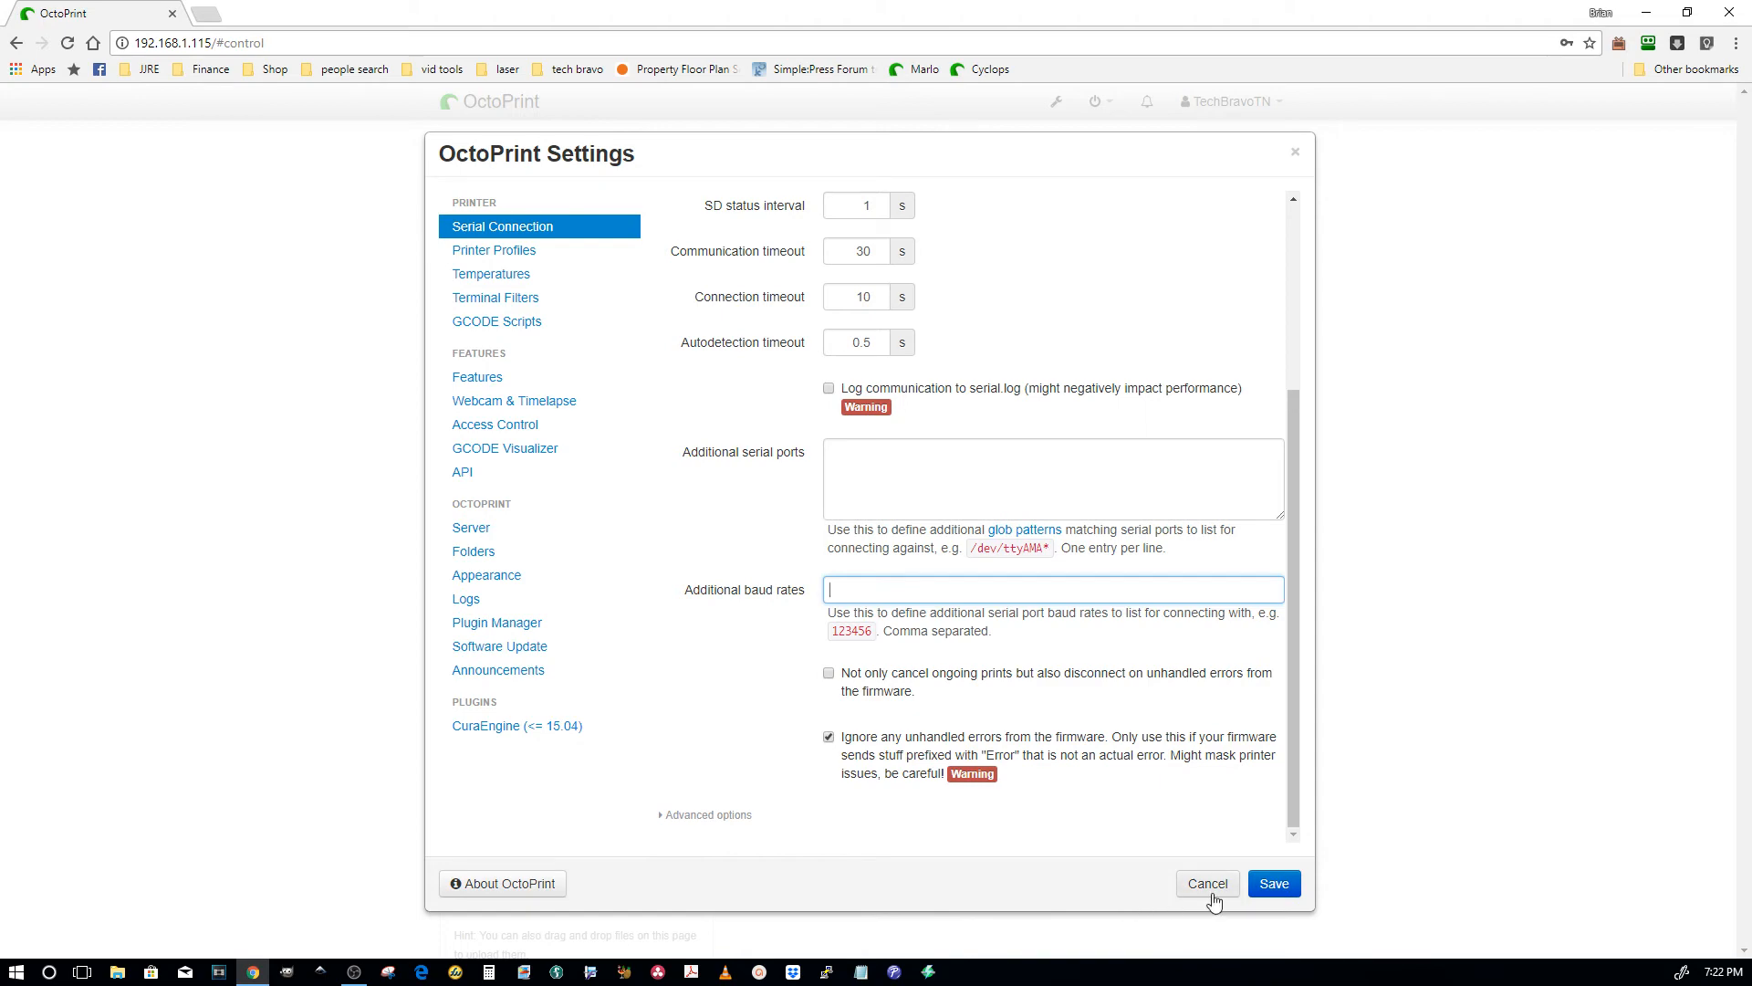
left_click(1266, 883)
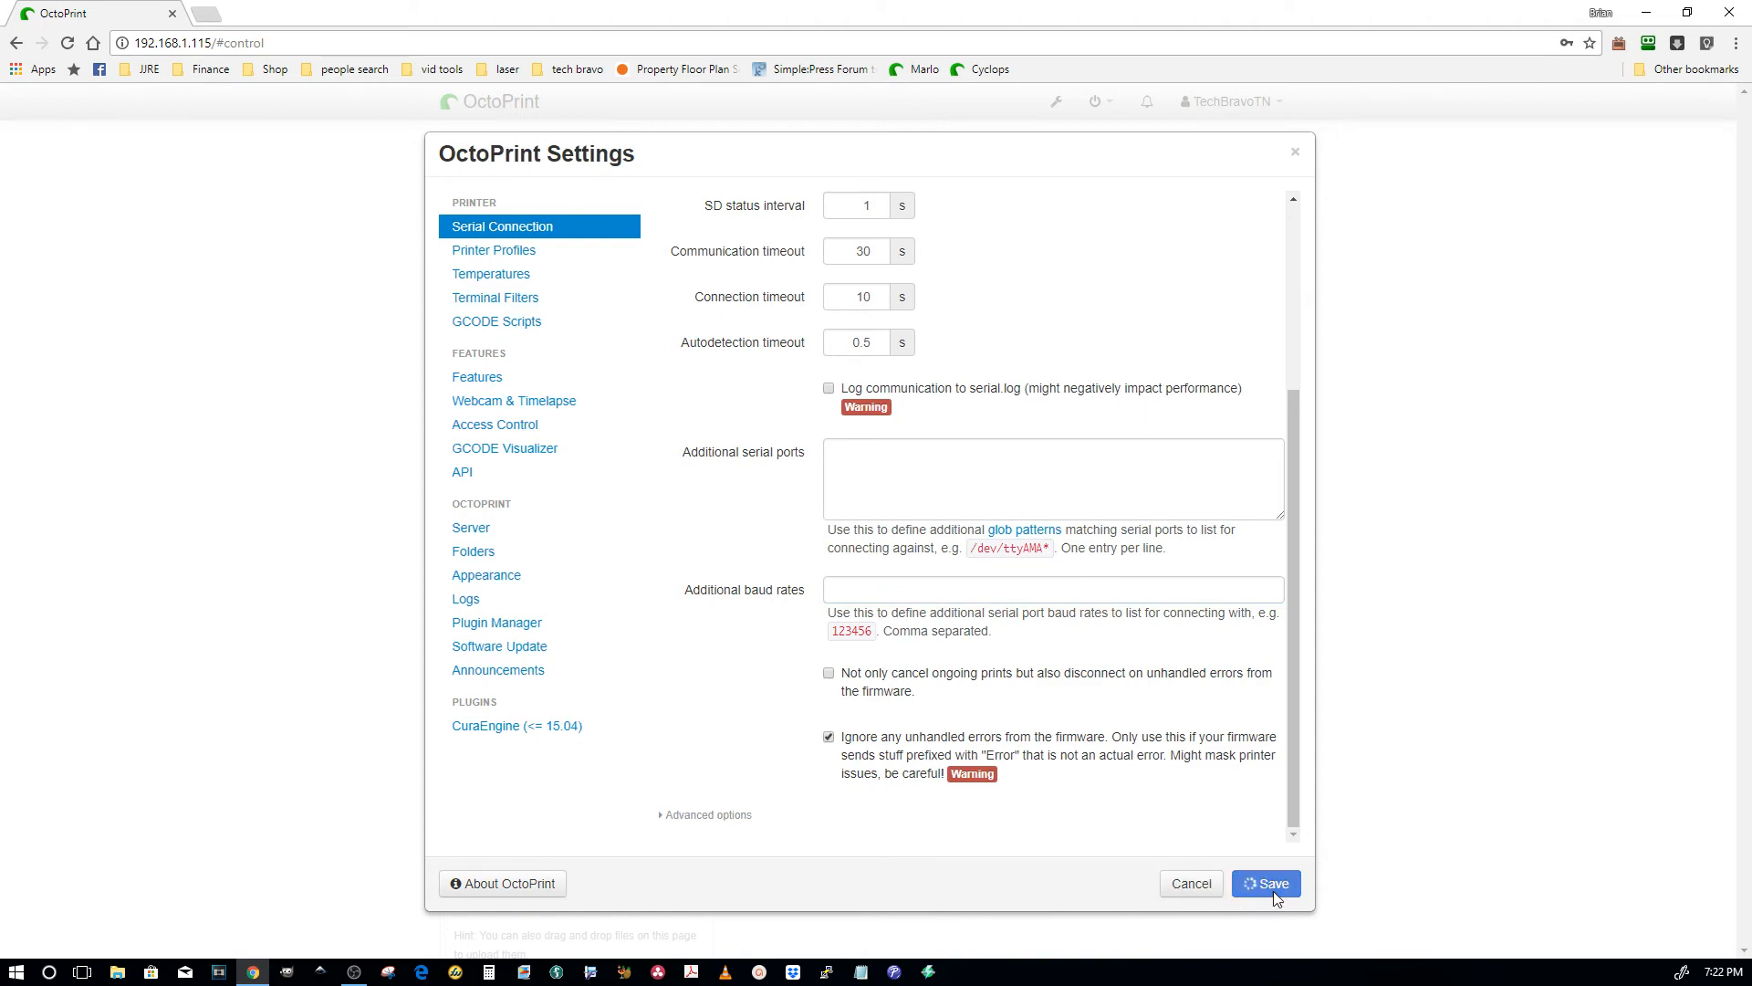
left_click(1265, 883)
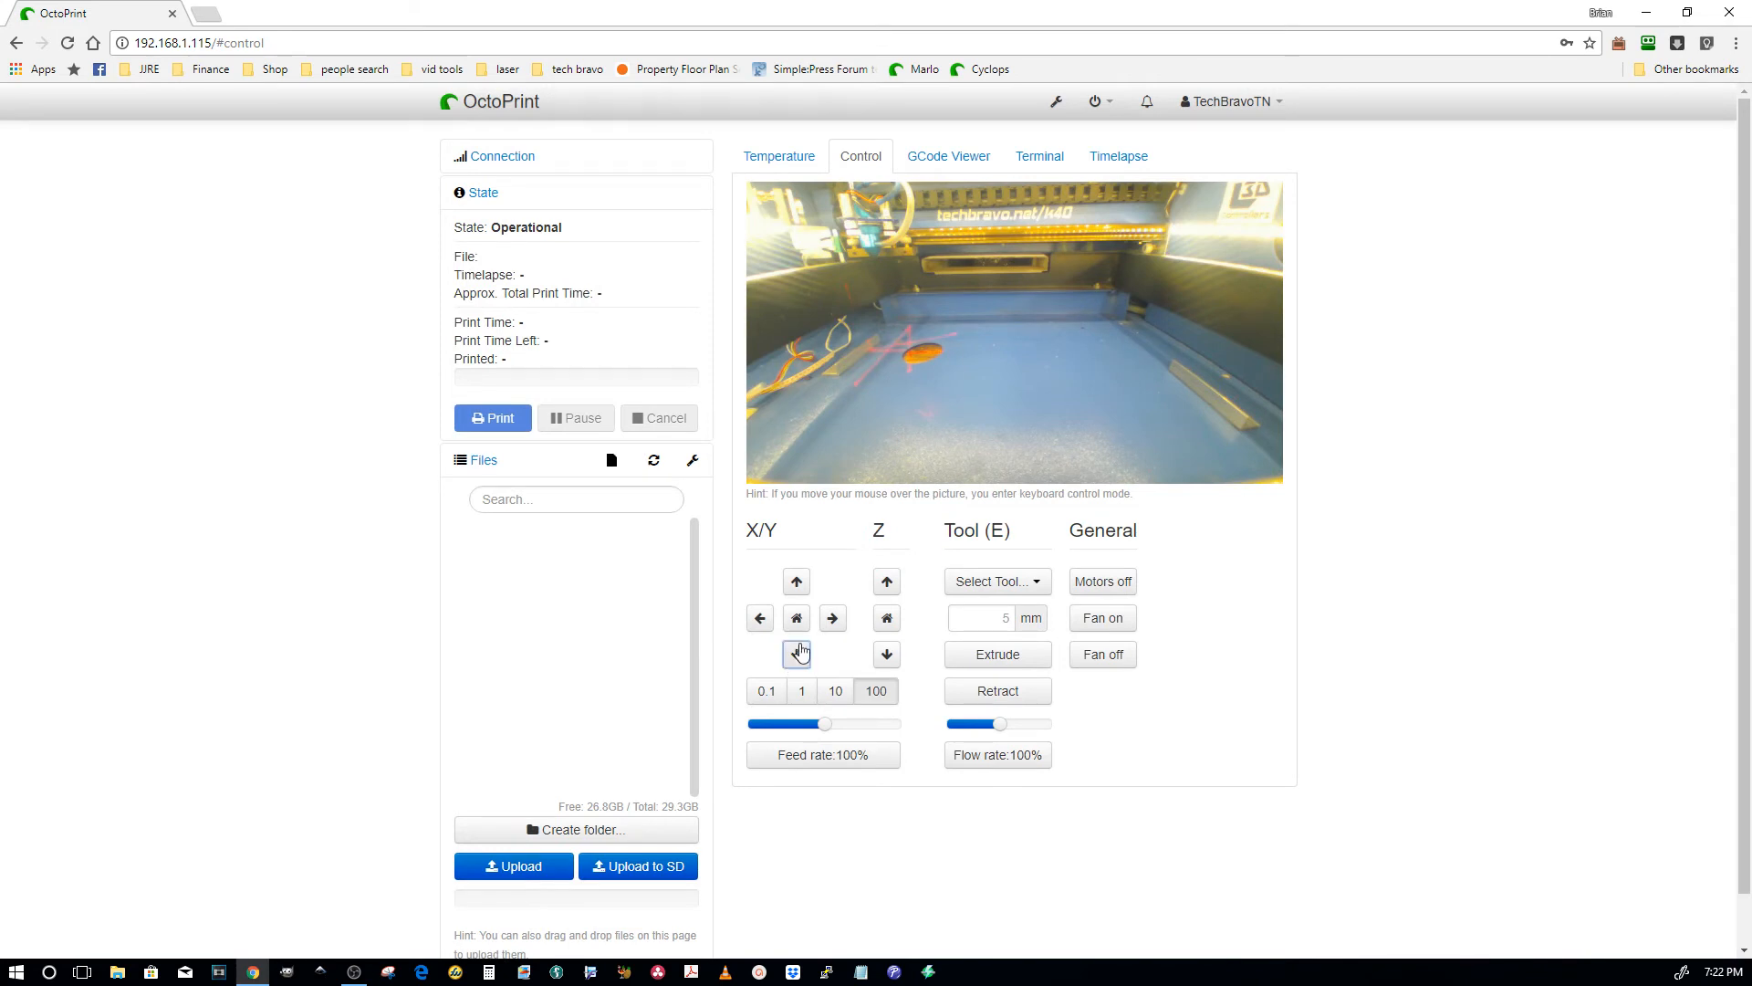
- Jog the laser head 100 mm along Y twice, then along X
left_click(833, 618)
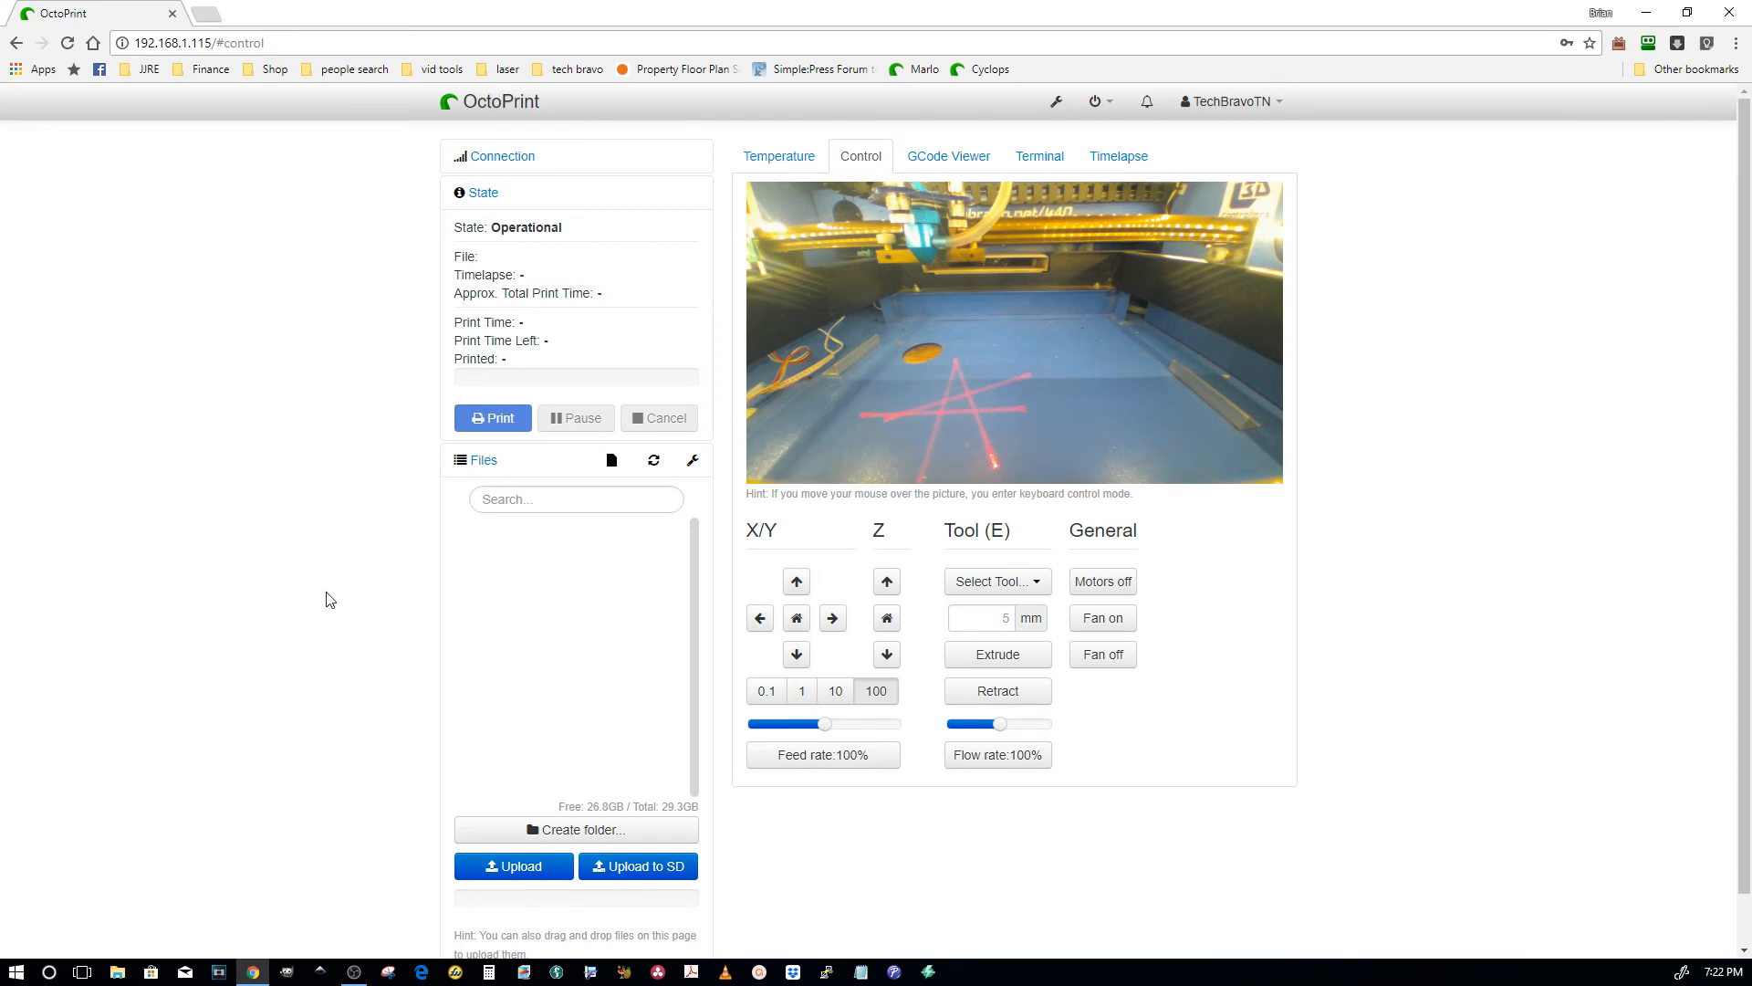
mouse_move(304, 604)
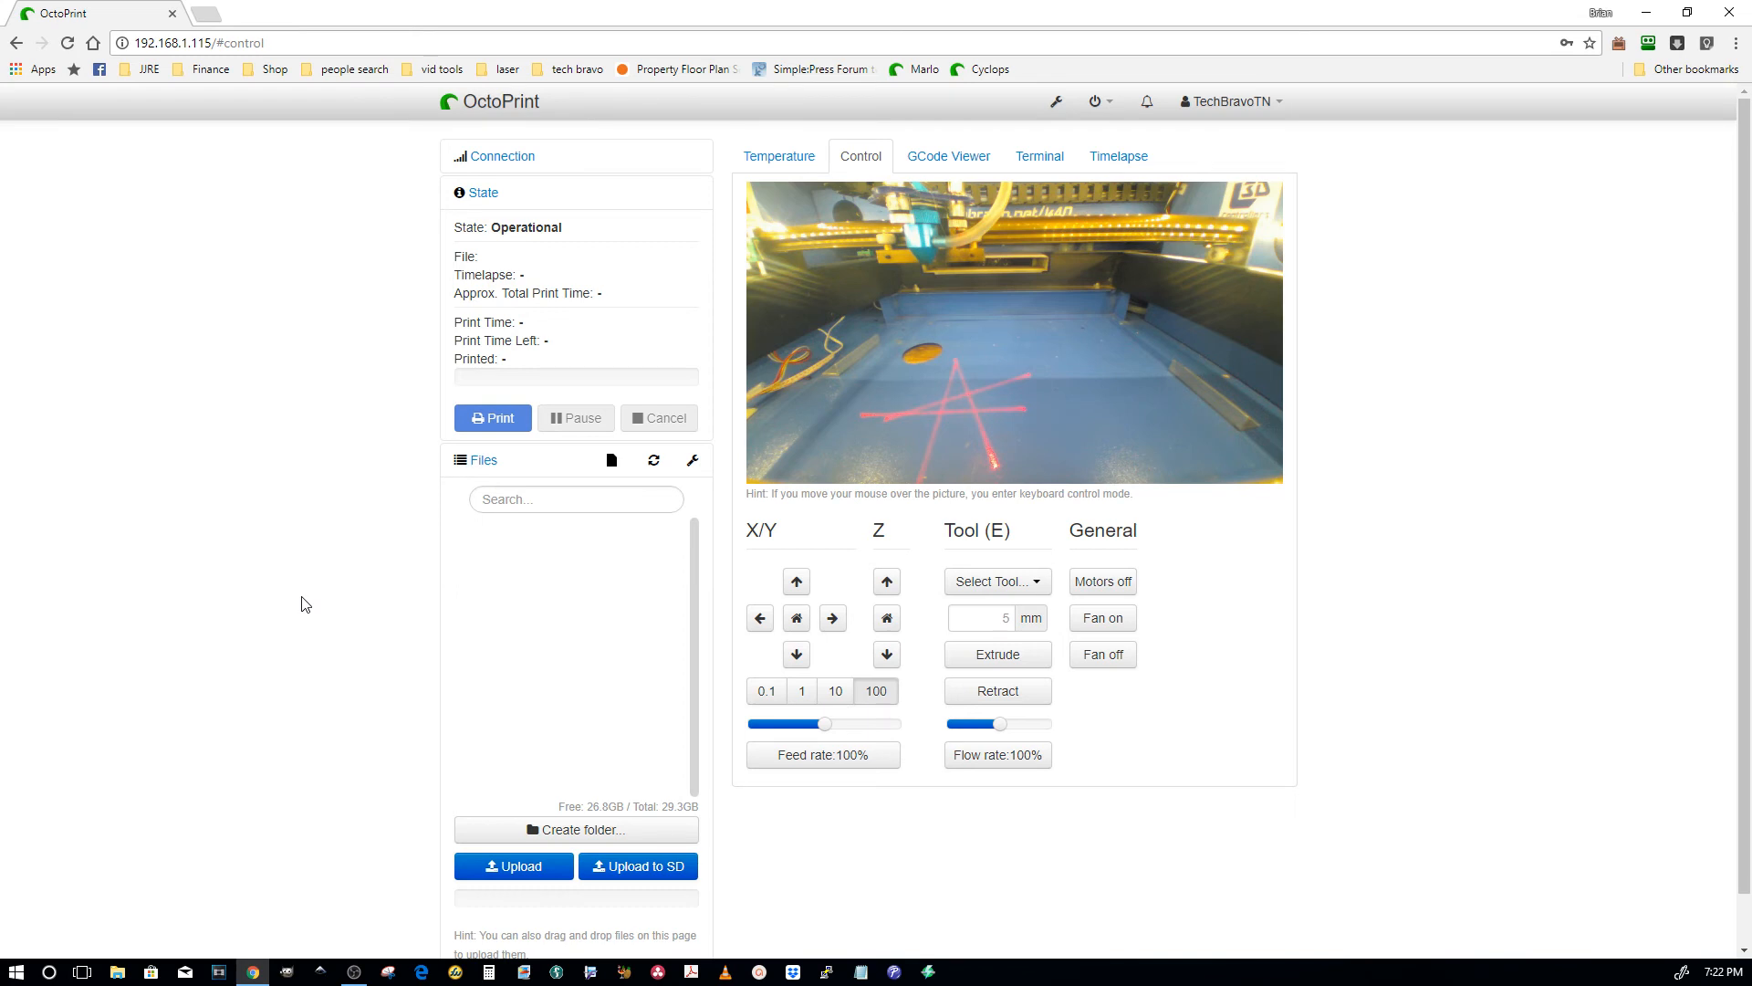
mouse_move(876, 616)
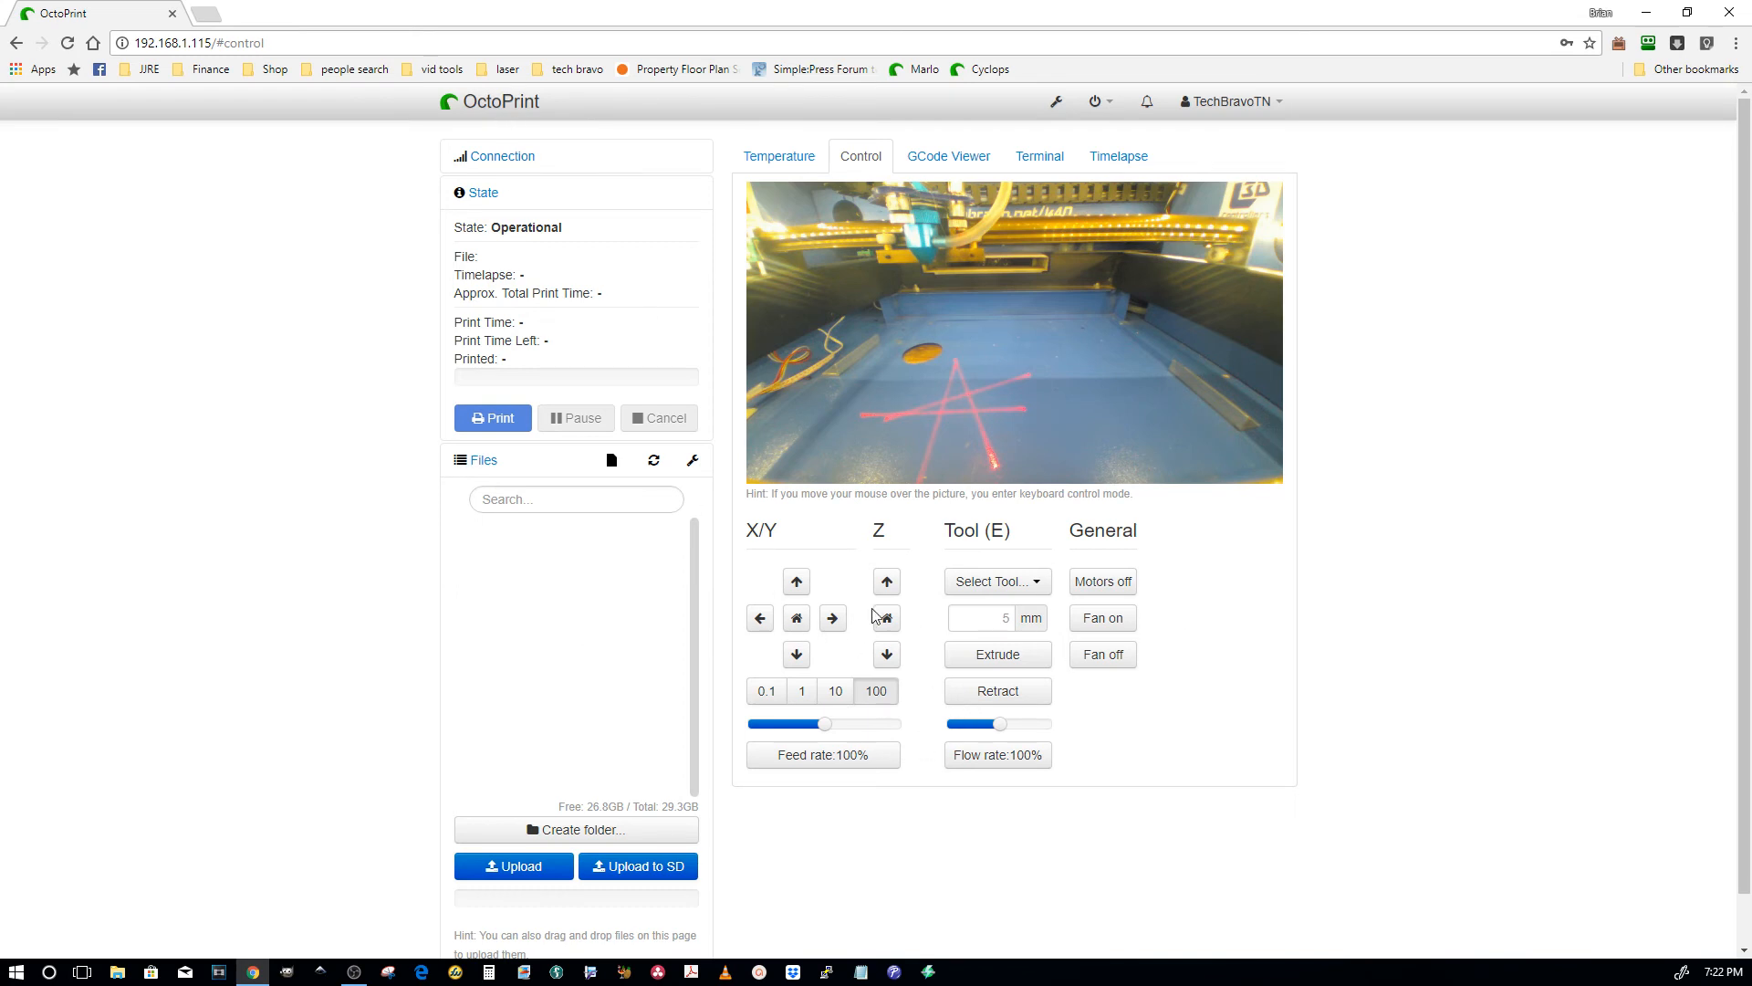
mouse_move(1707, 433)
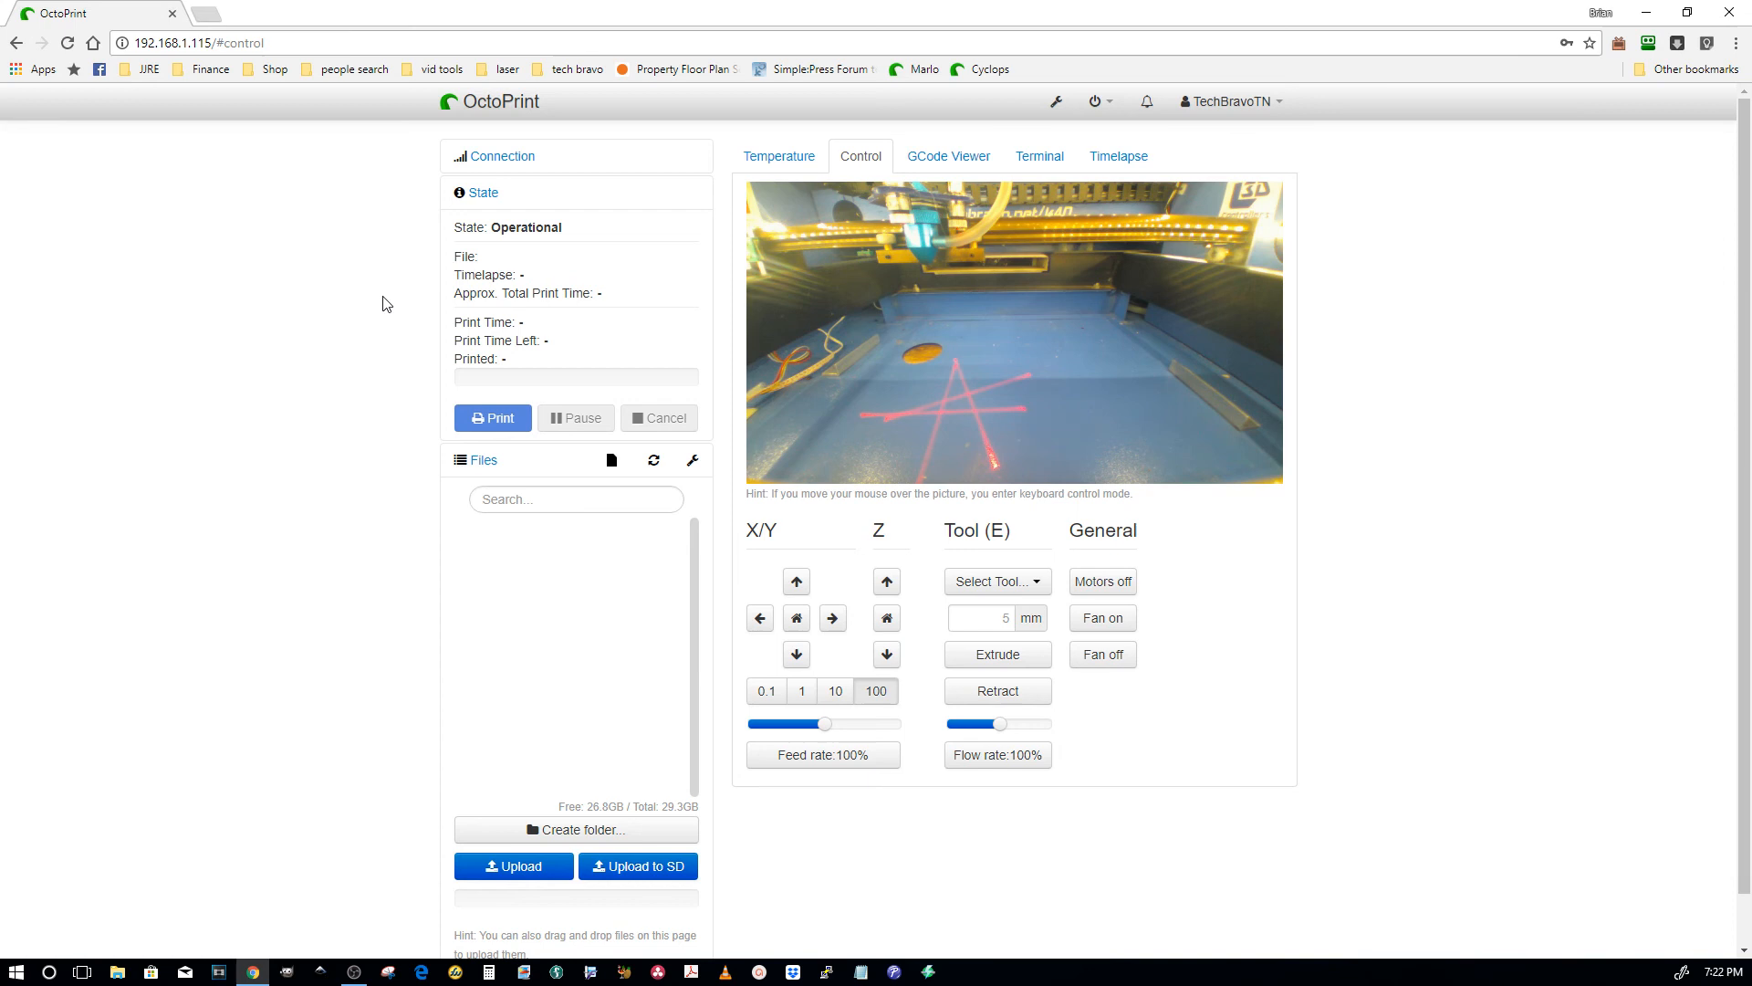
mouse_move(343, 310)
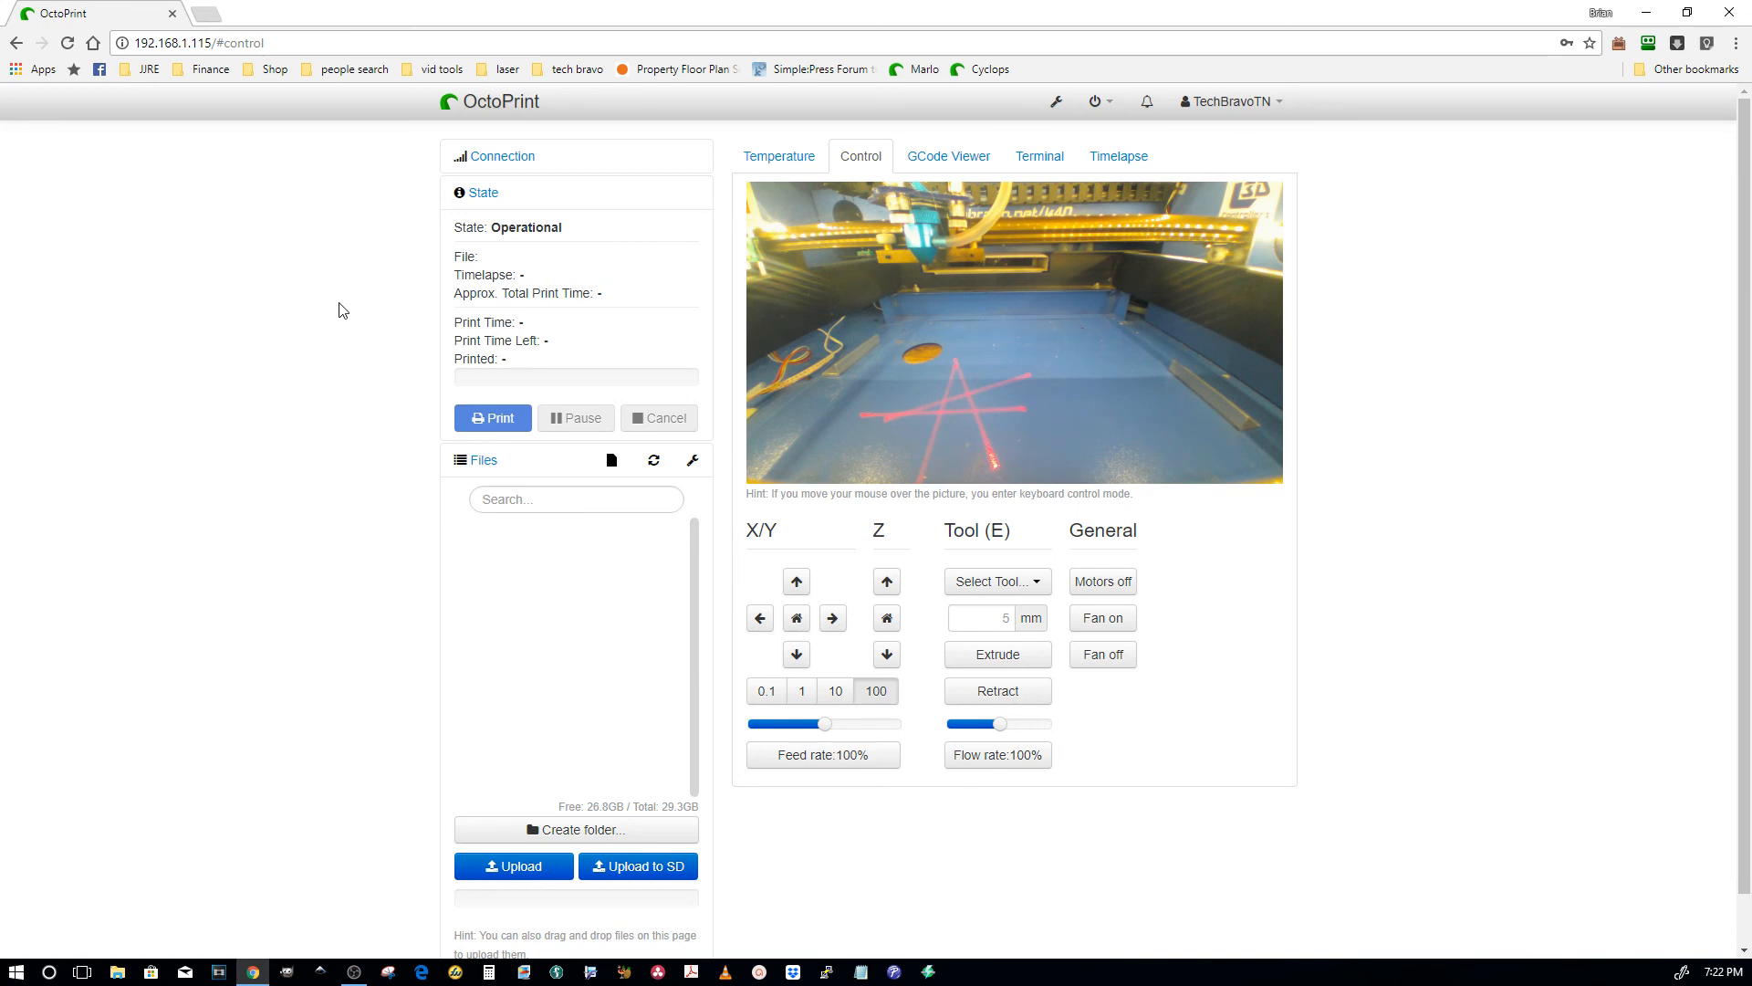
mouse_move(1055, 100)
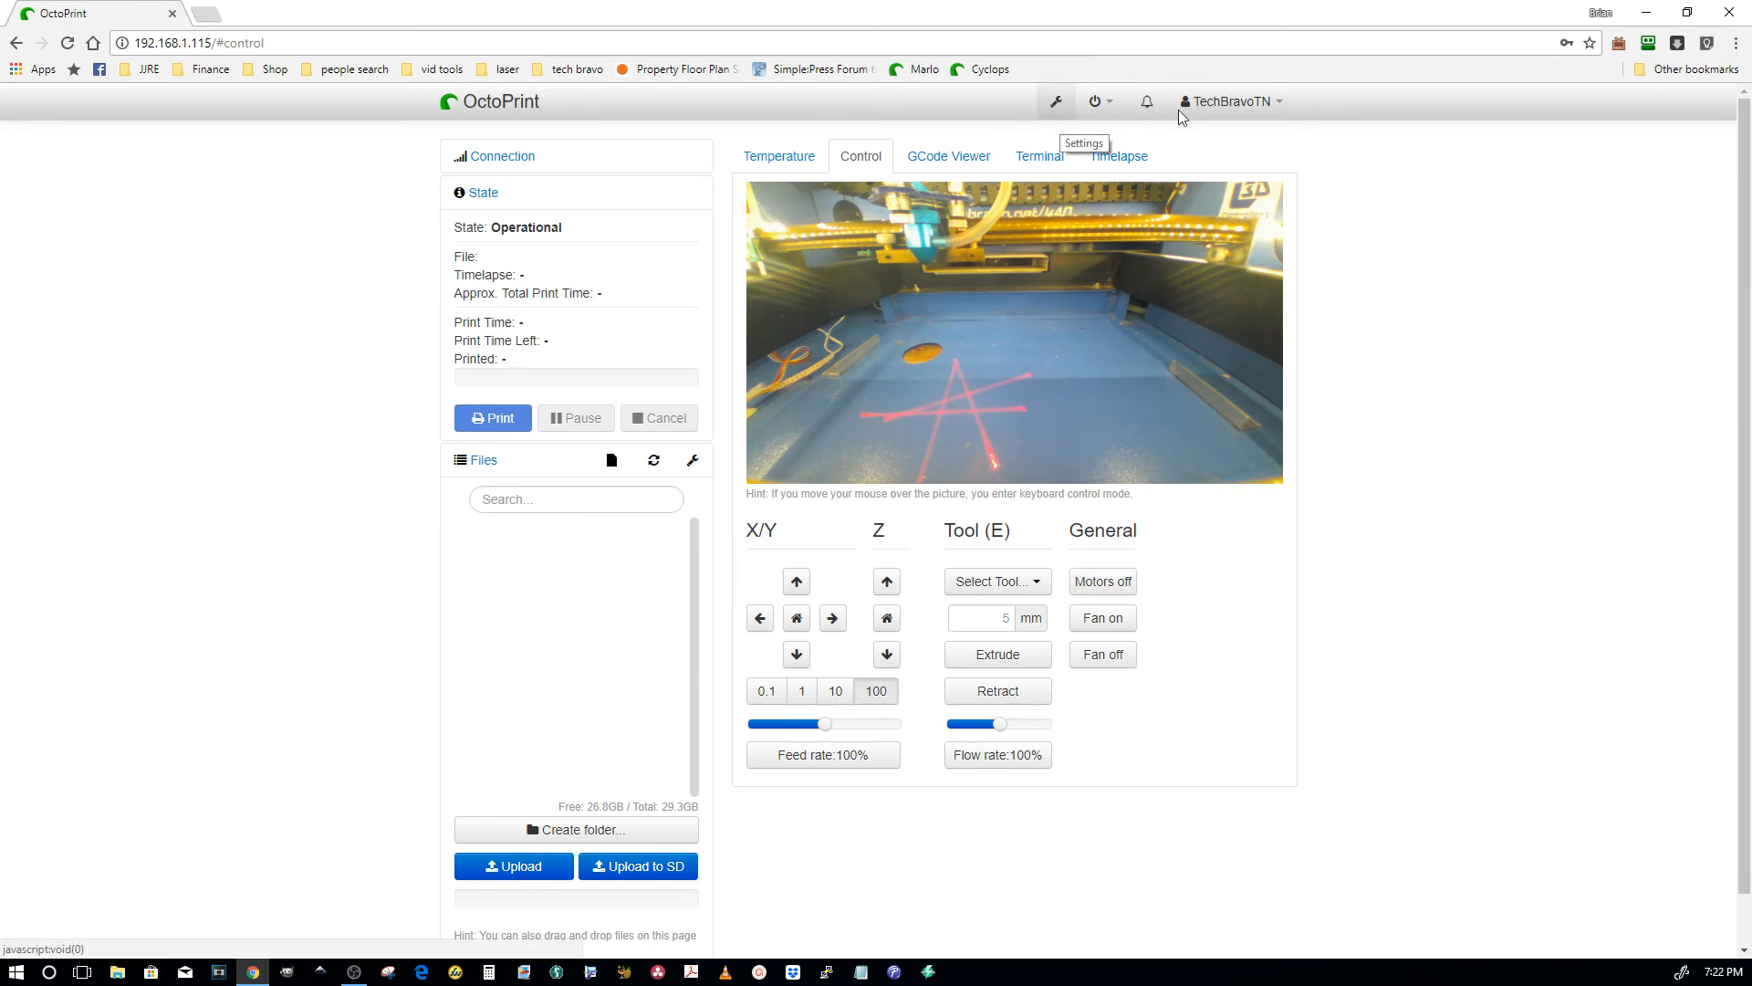
mouse_move(1201, 120)
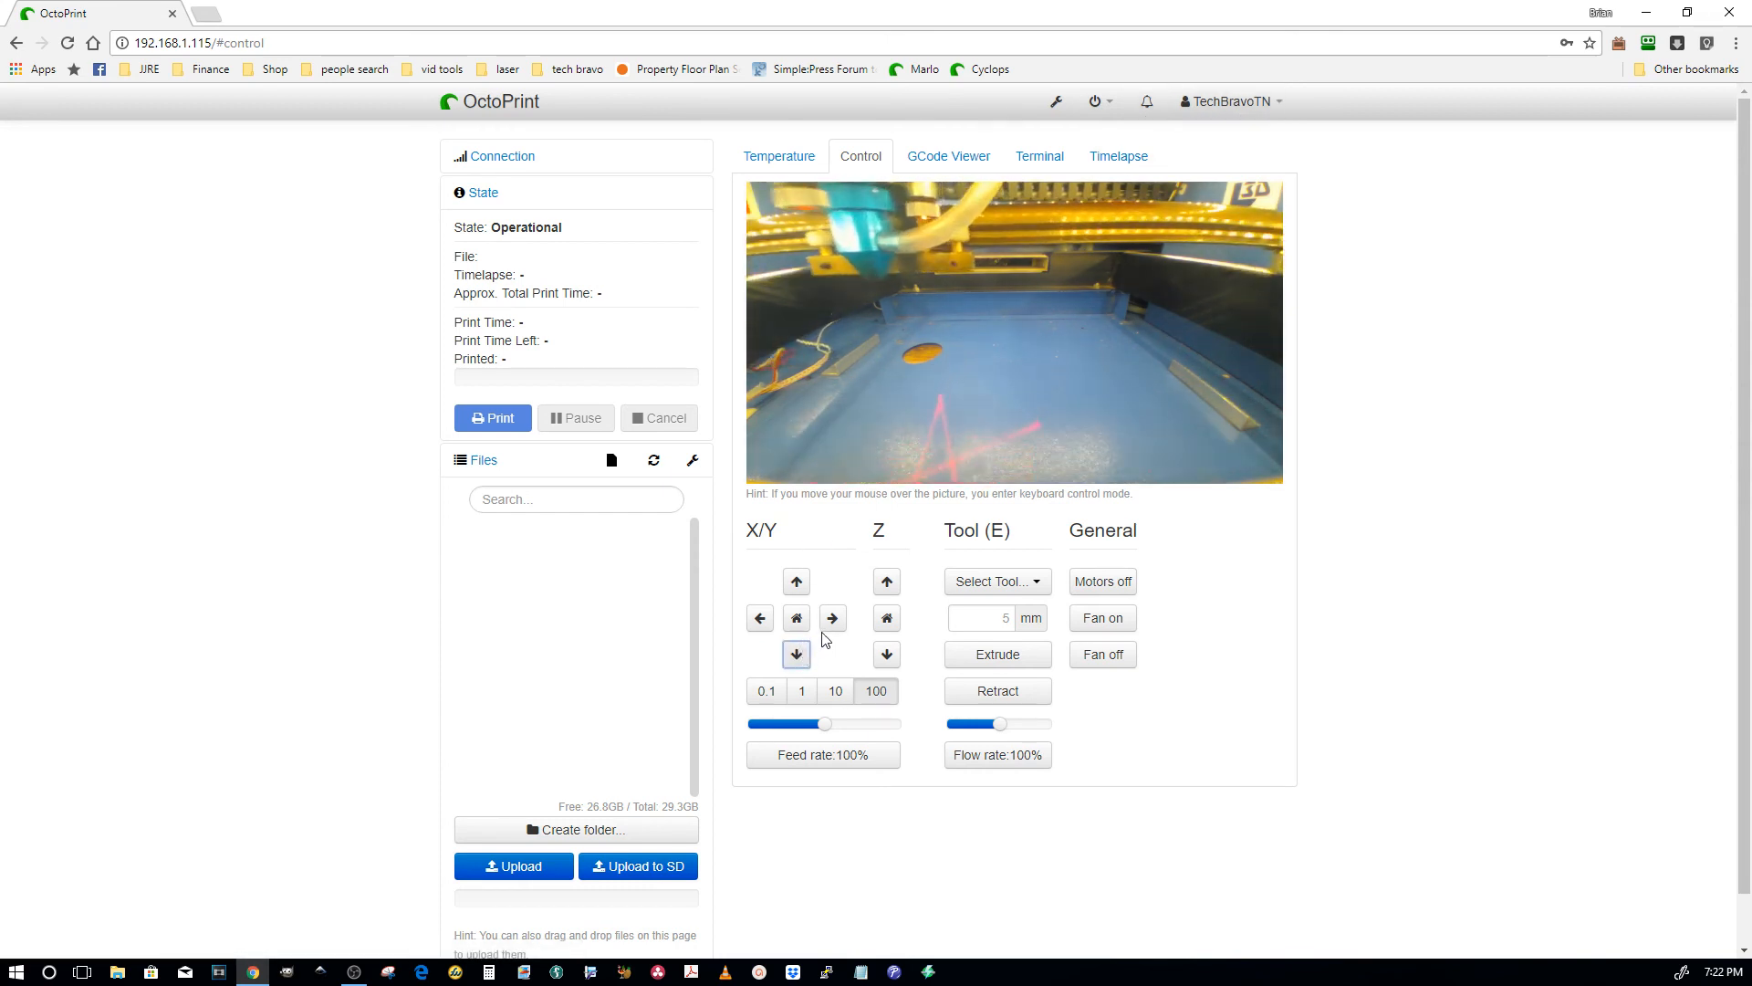
left_click(833, 618)
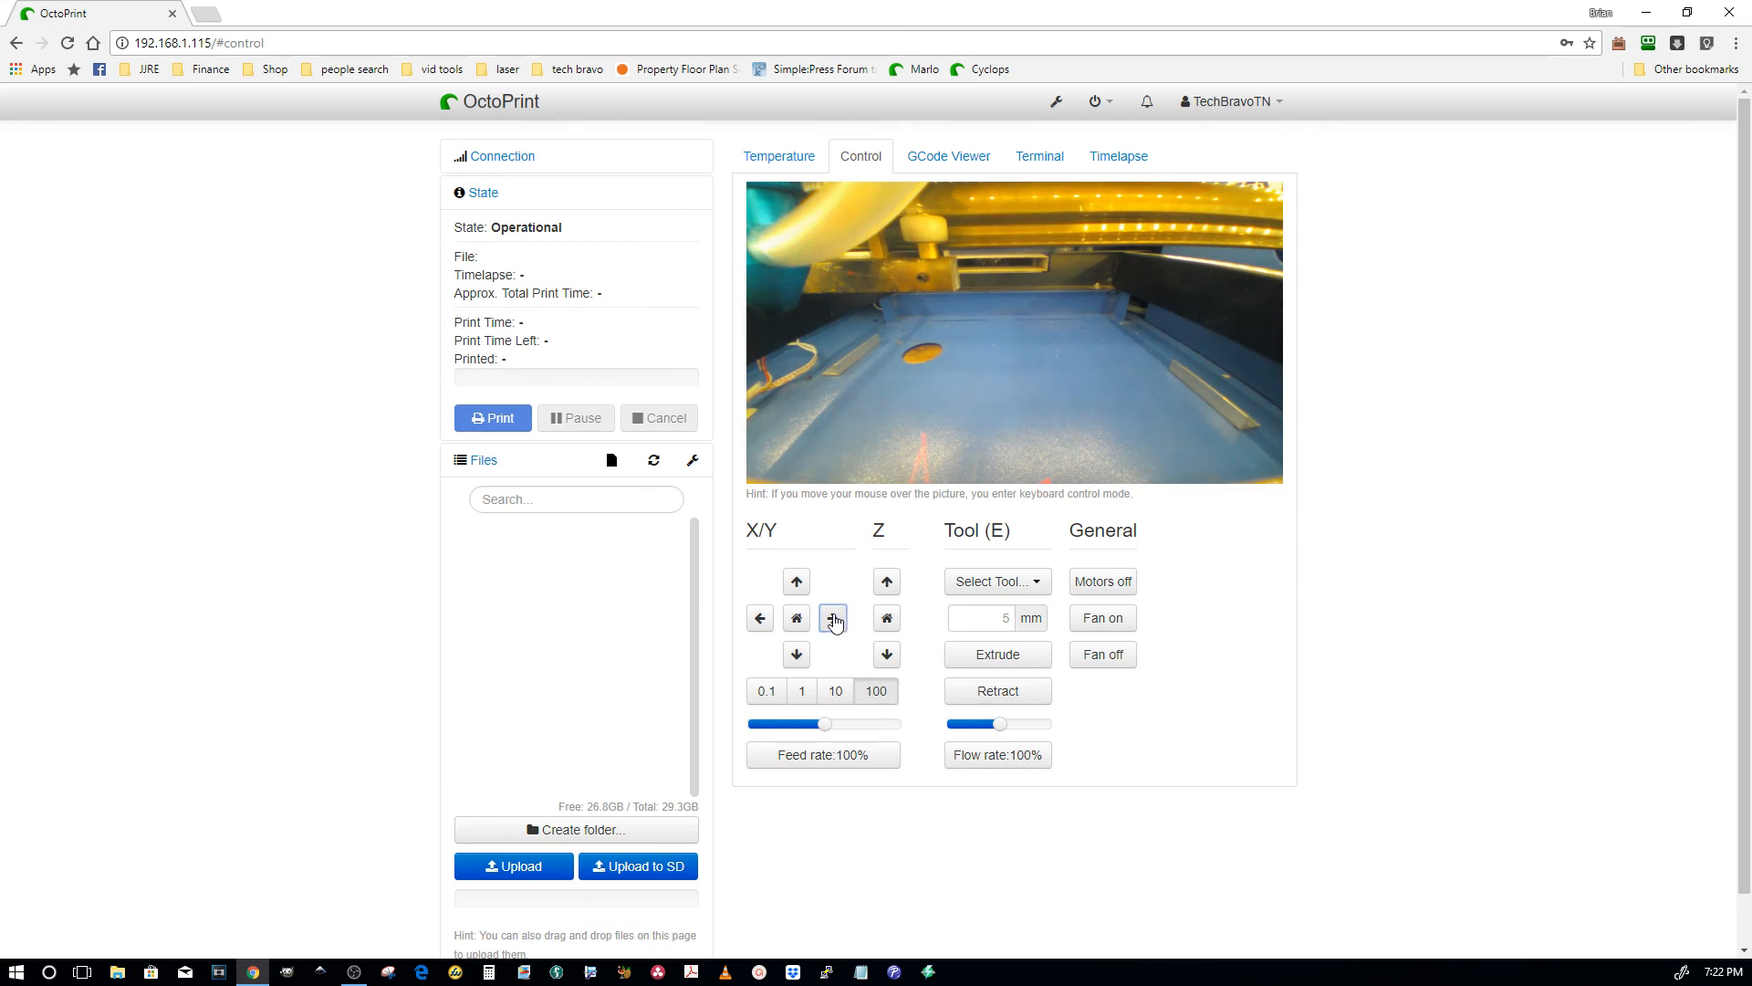
left_click(797, 618)
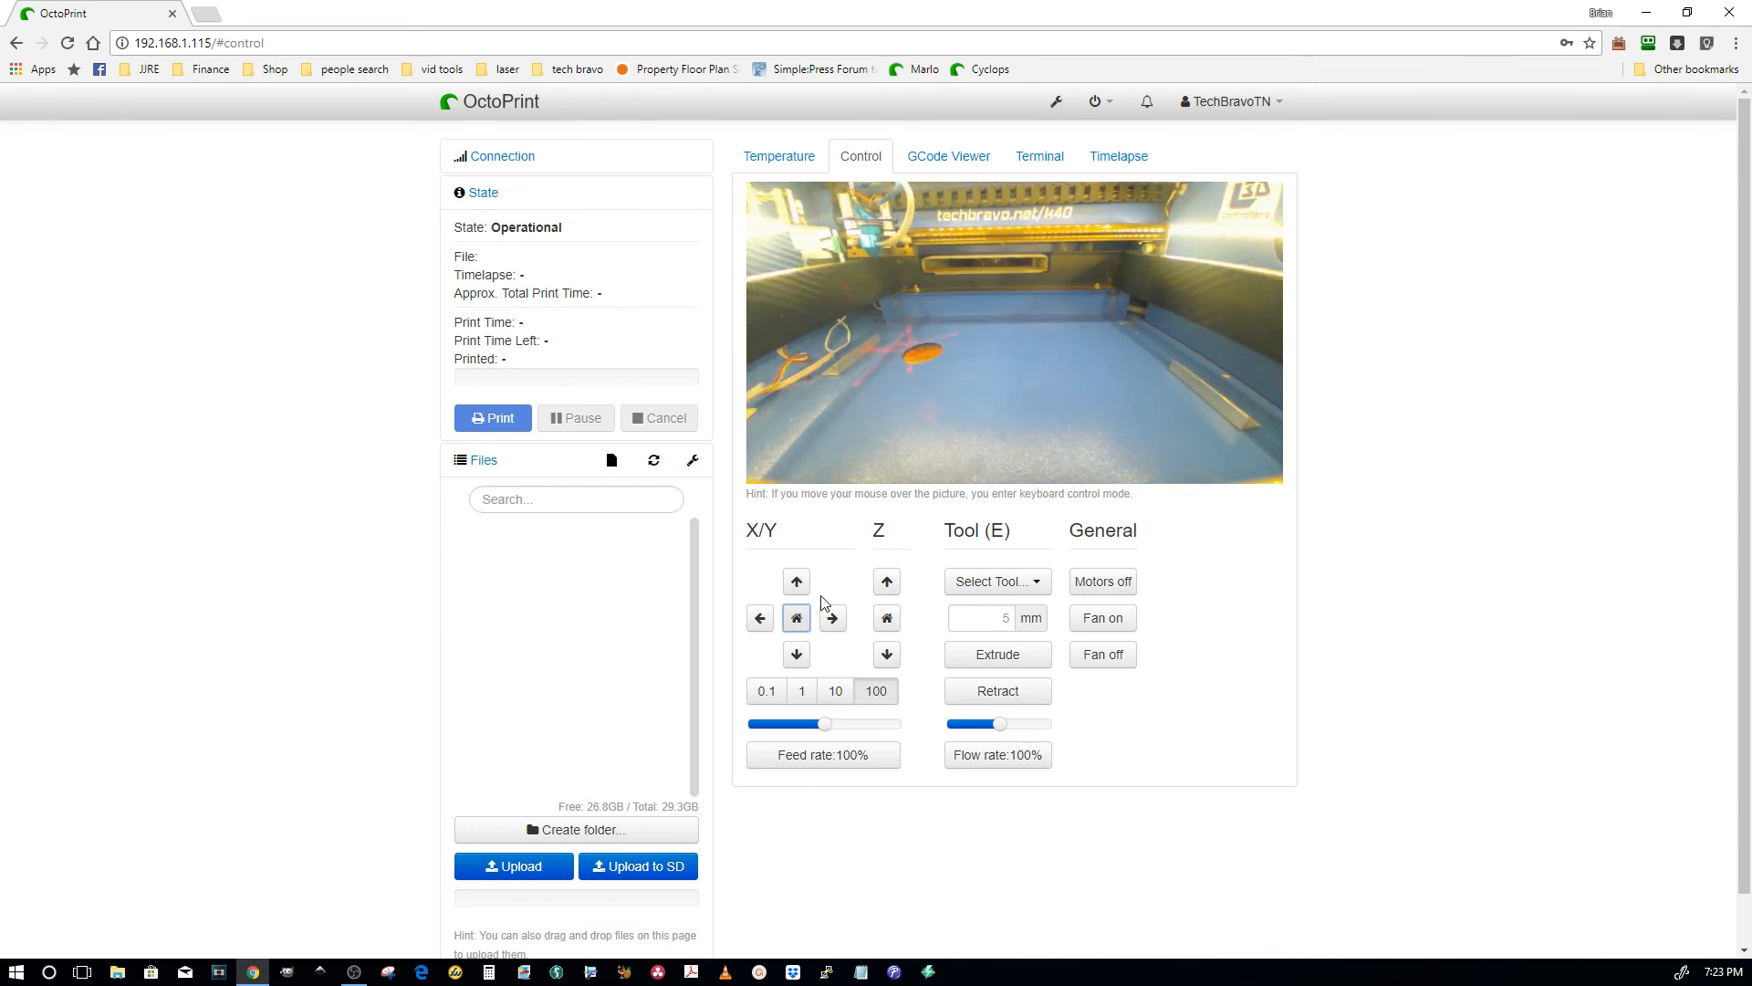
mouse_move(888, 244)
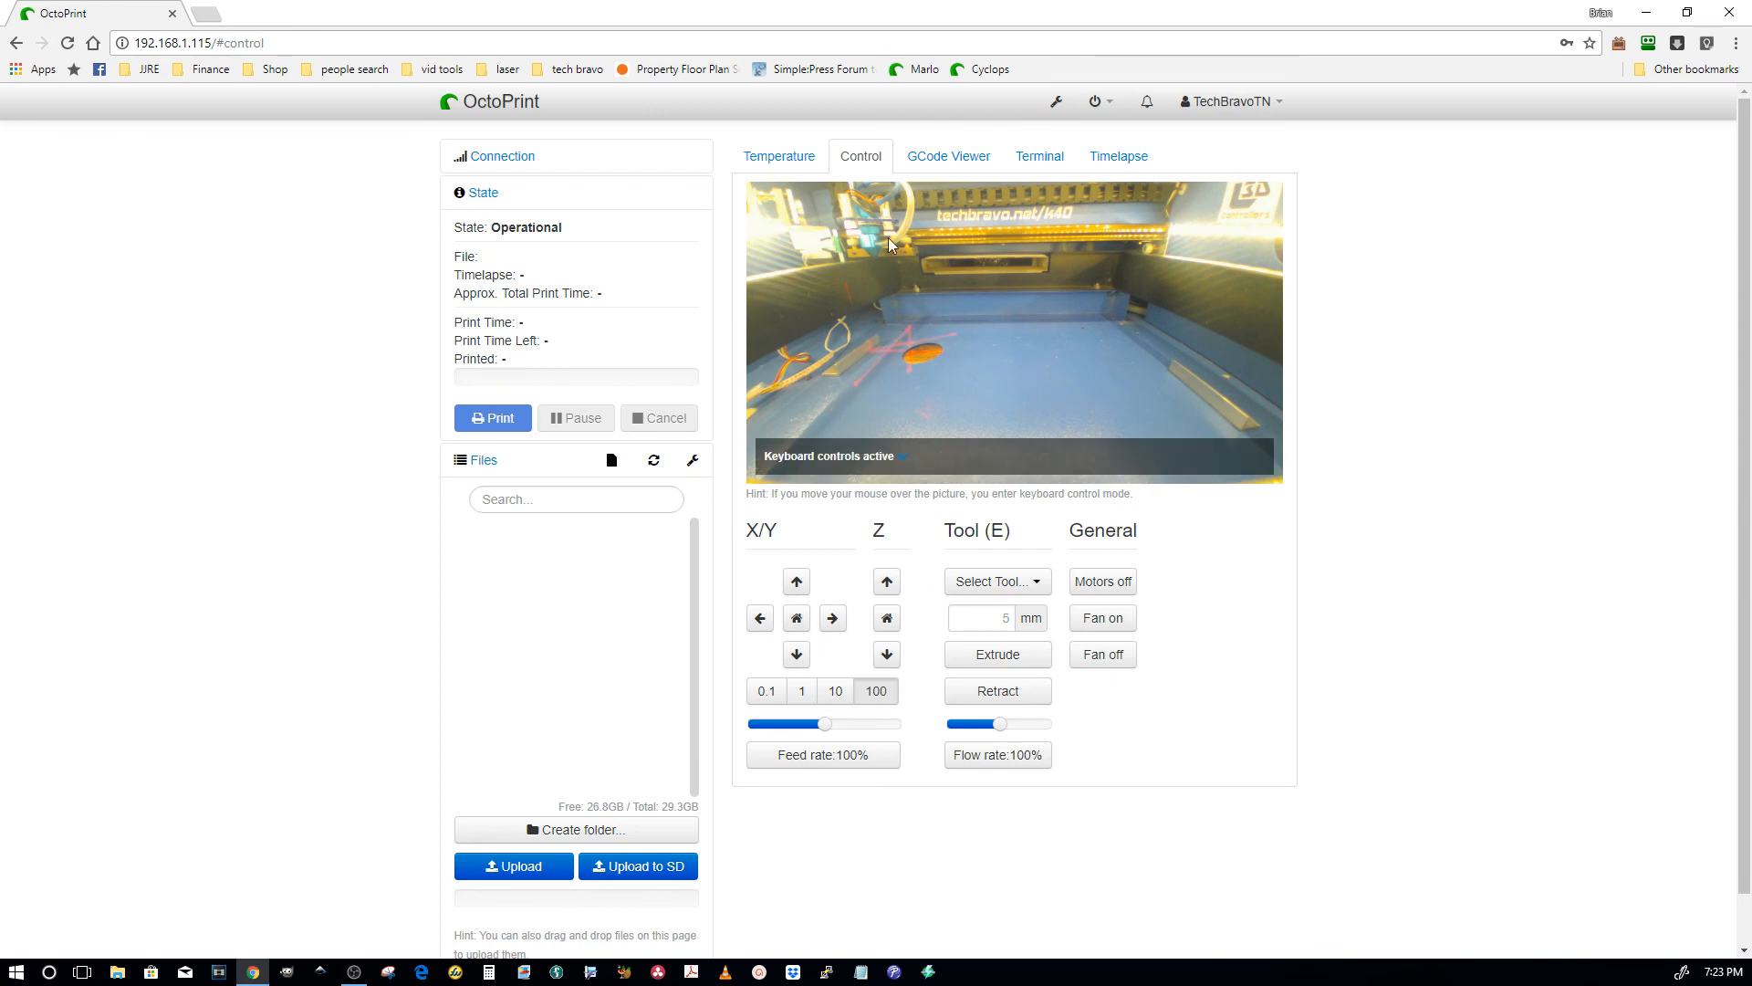
mouse_move(1036, 437)
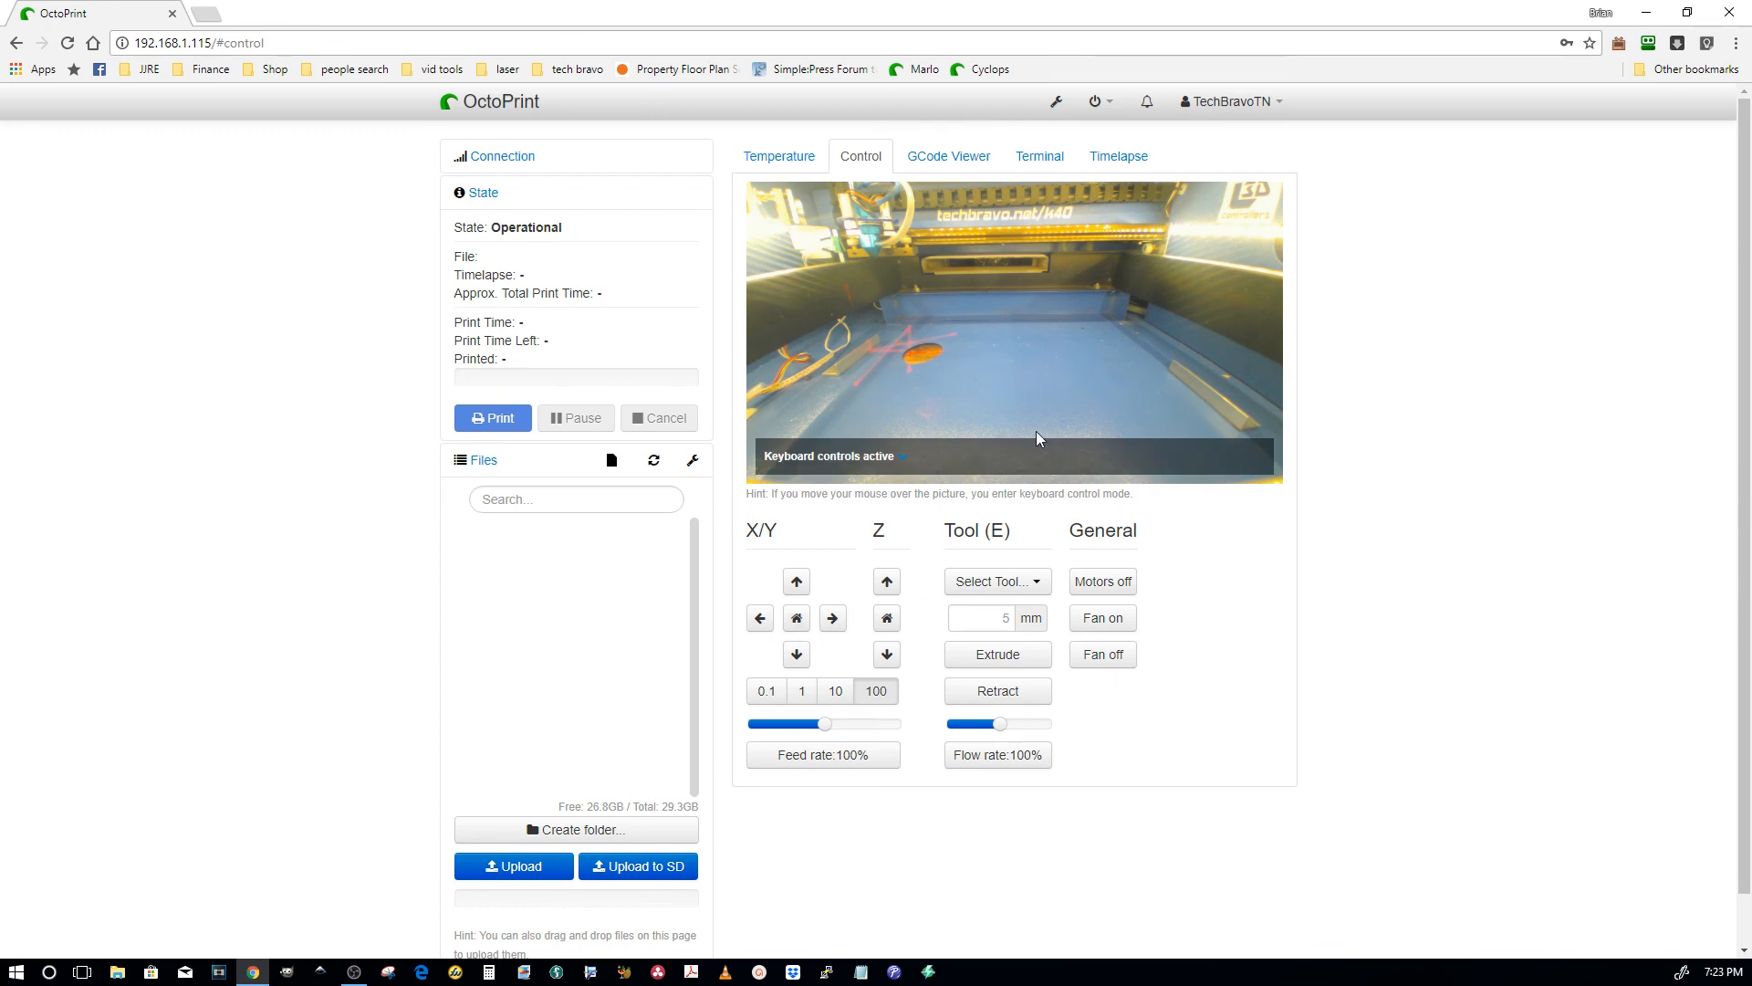
mouse_move(1269, 517)
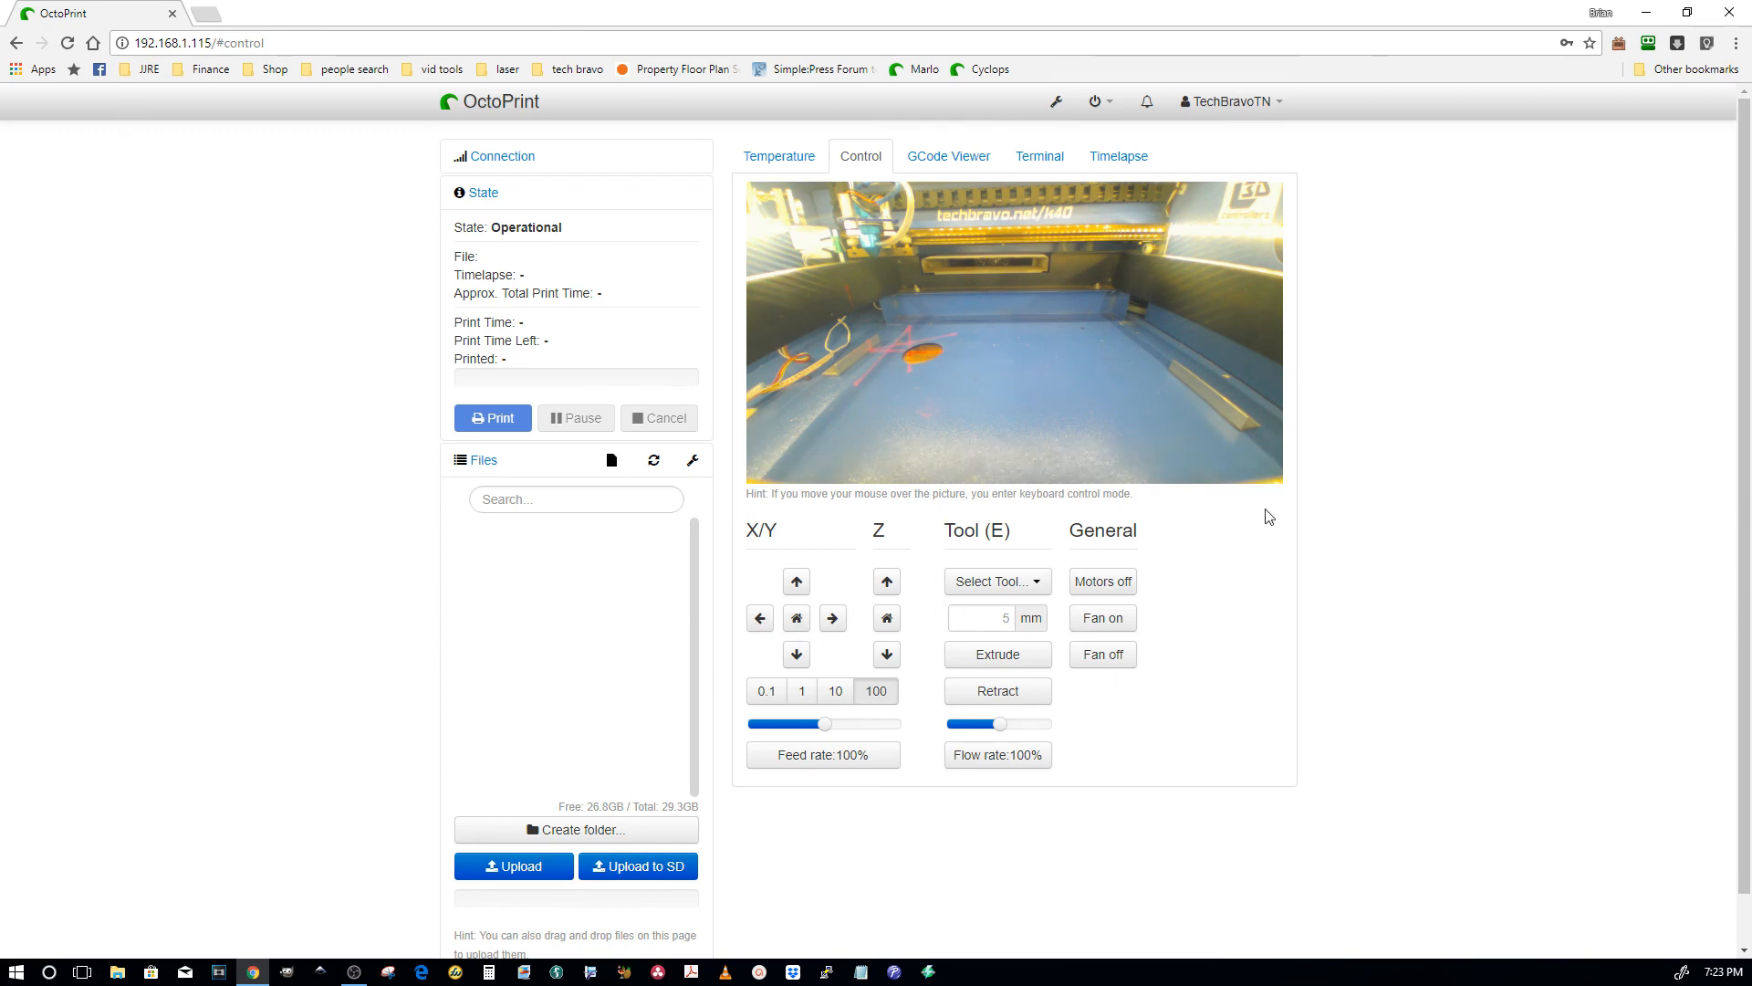